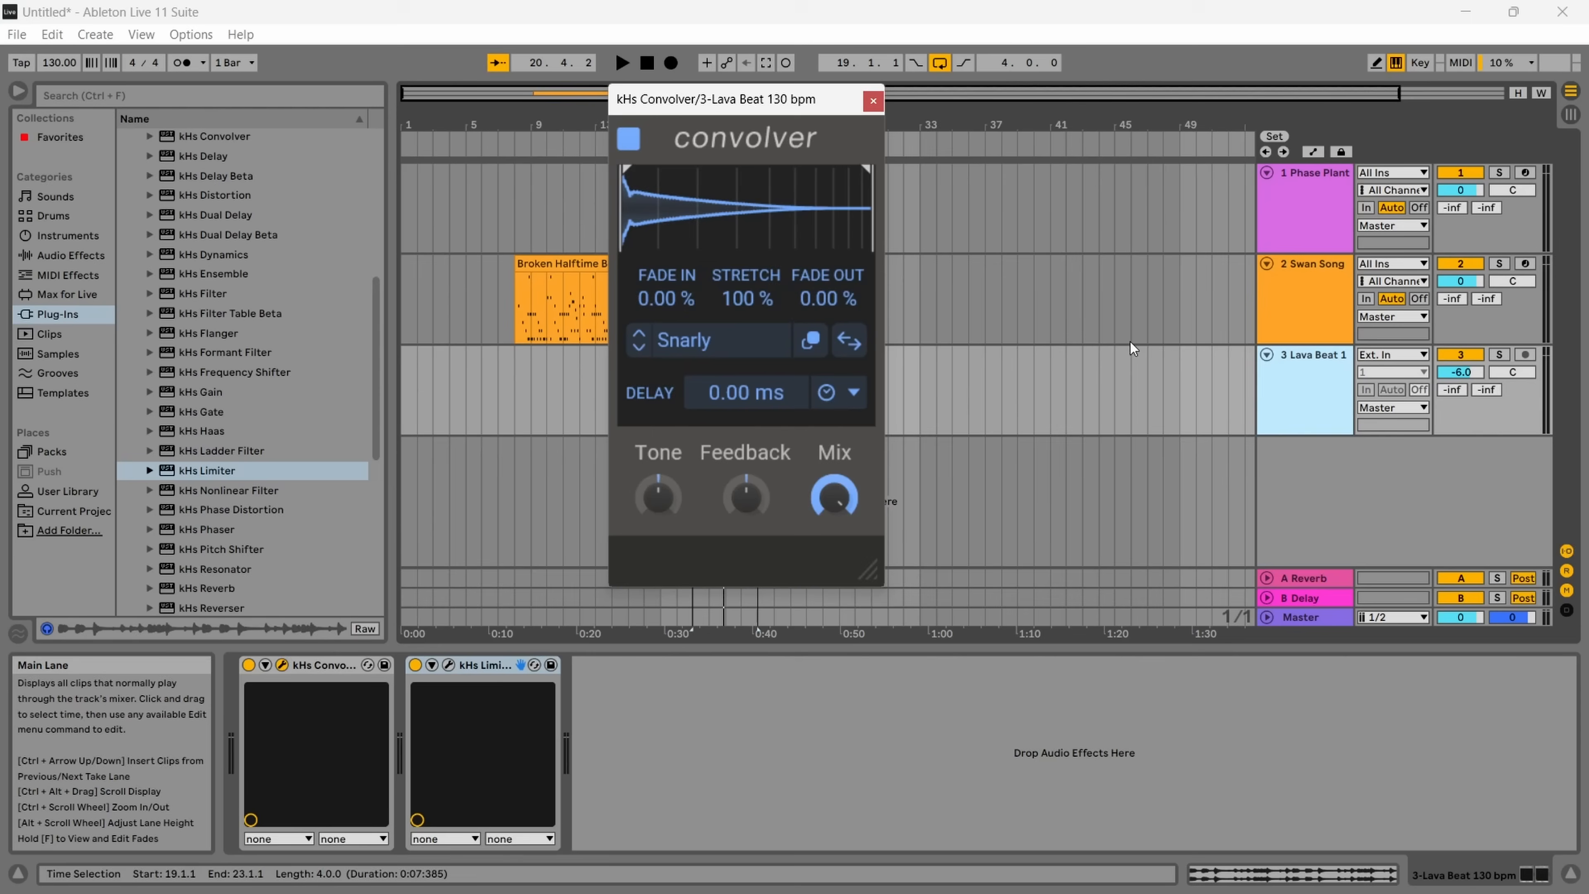
mouse_move(749, 153)
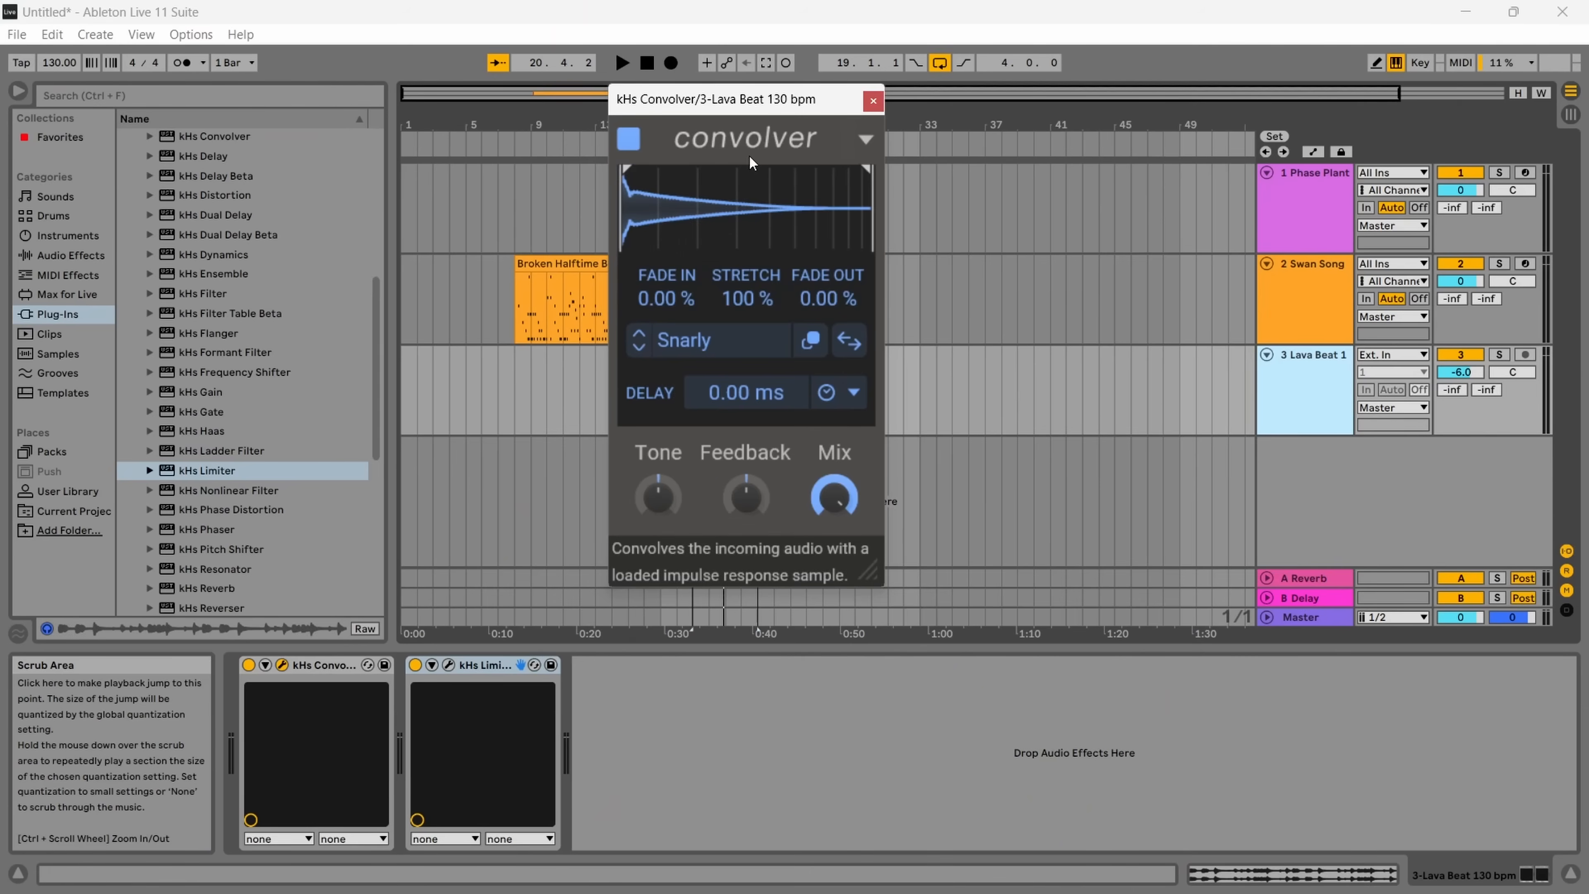
mouse_move(699, 345)
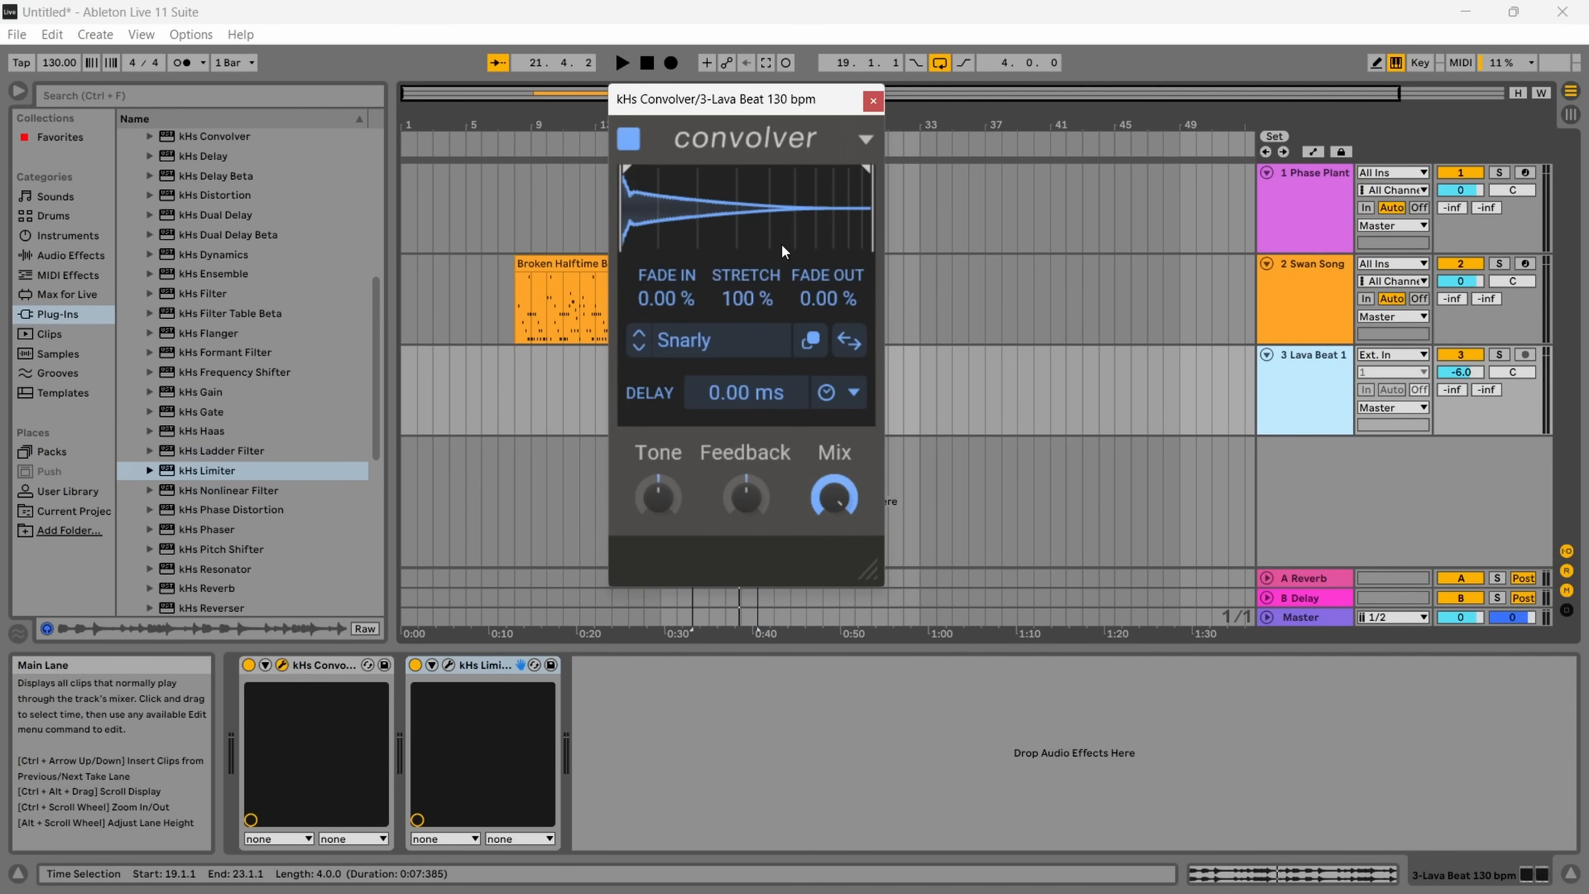
- Browse the impulse responses to the Spaces Real collection for Nuclear Reactor Hall
left_click(810, 339)
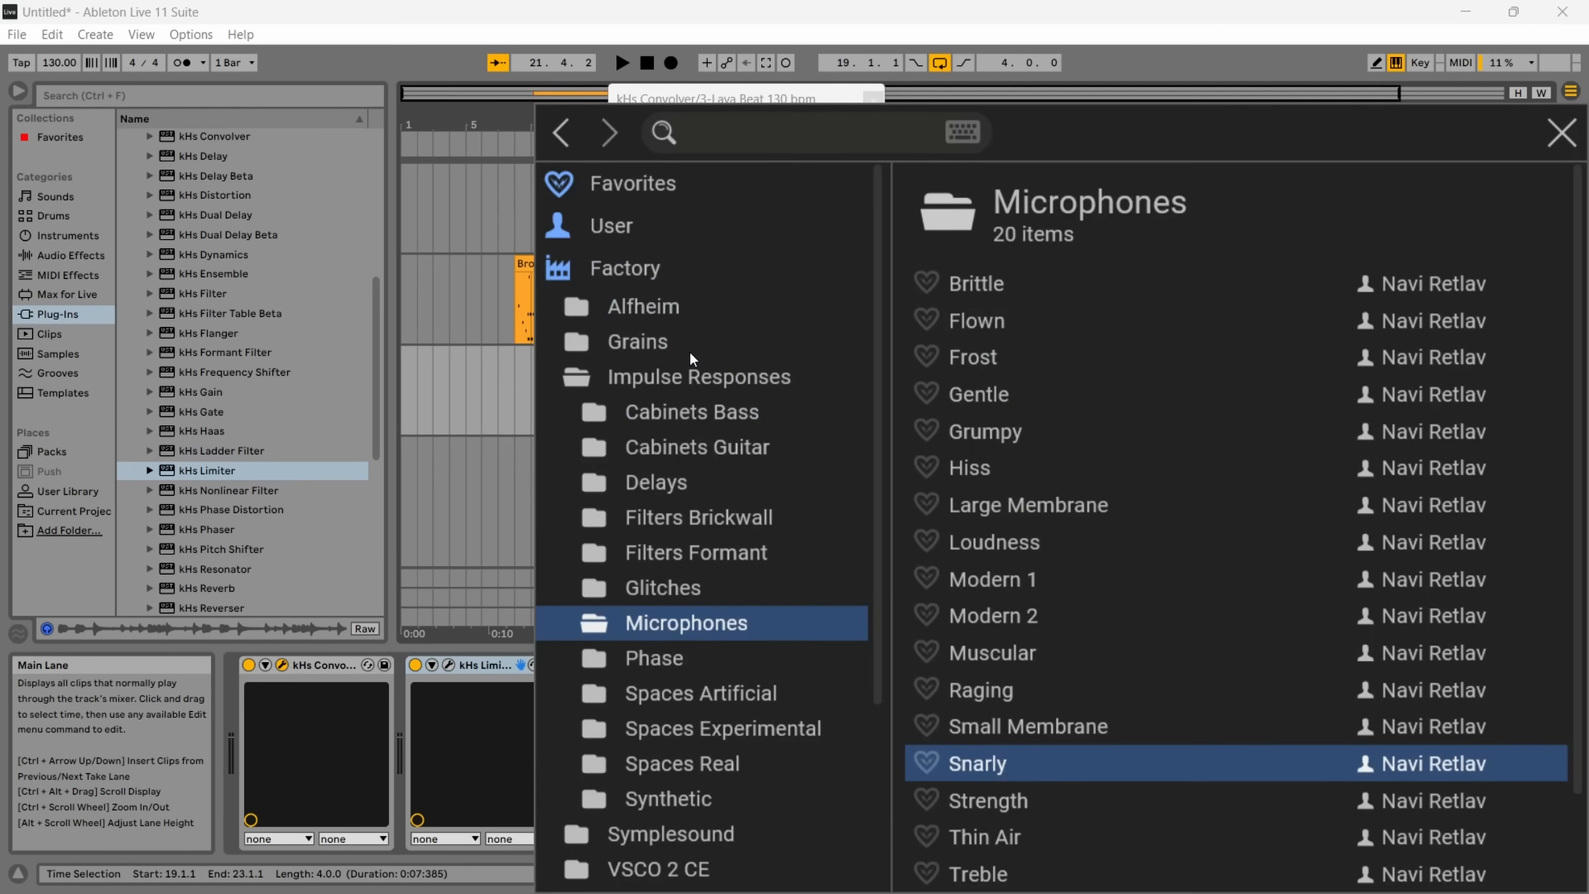
mouse_move(696, 814)
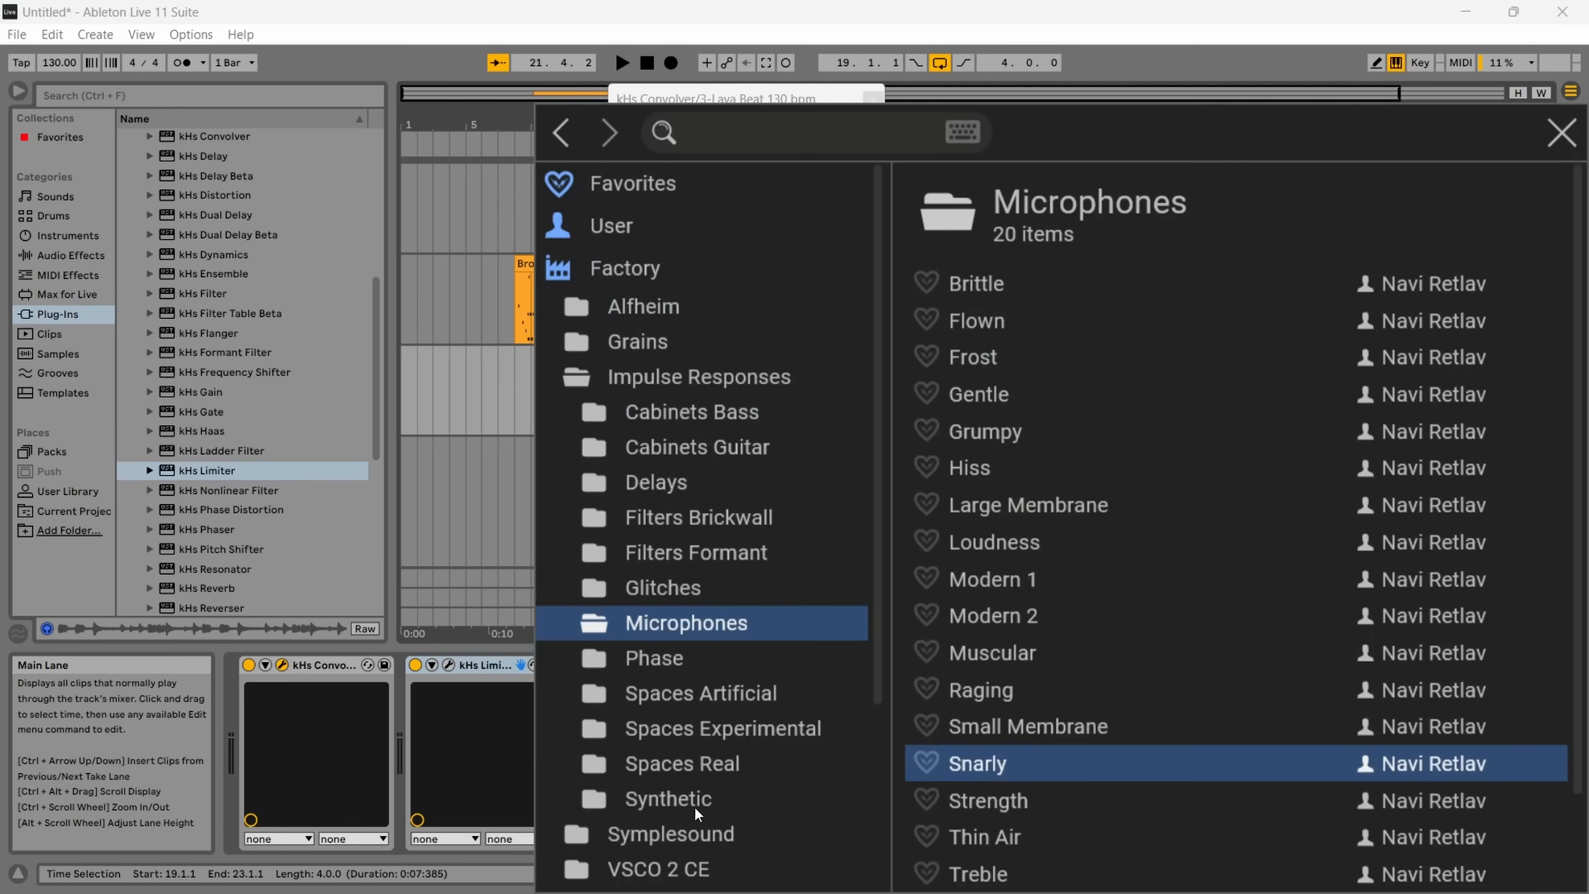
left_click(682, 764)
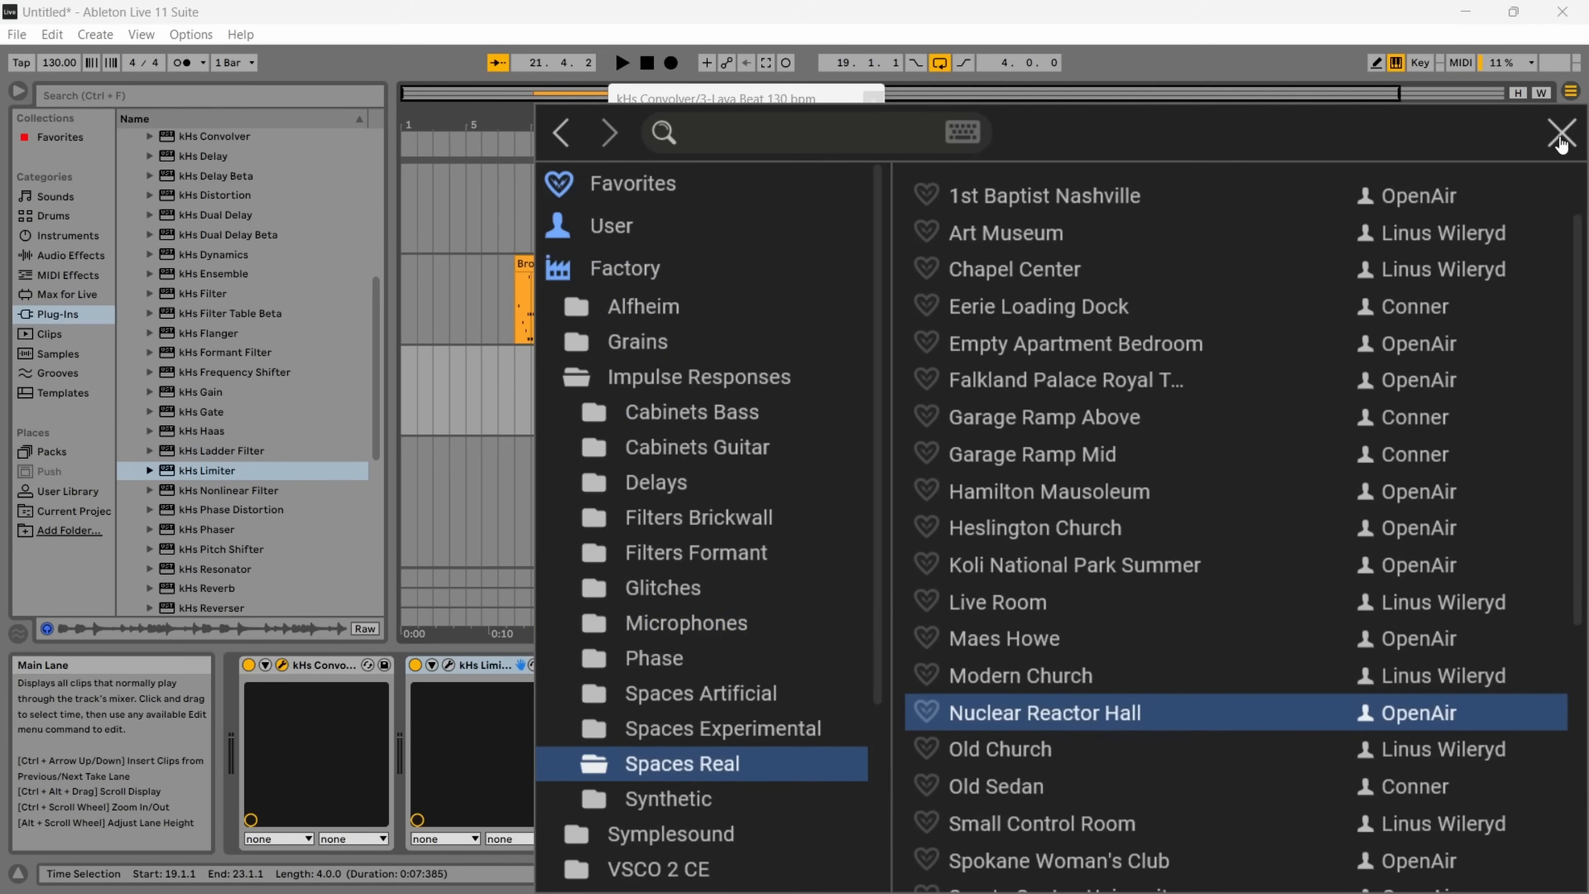
- Load Nuclear Reactor Hall and audition the loop at 45% then 230% stretch
left_click(1562, 132)
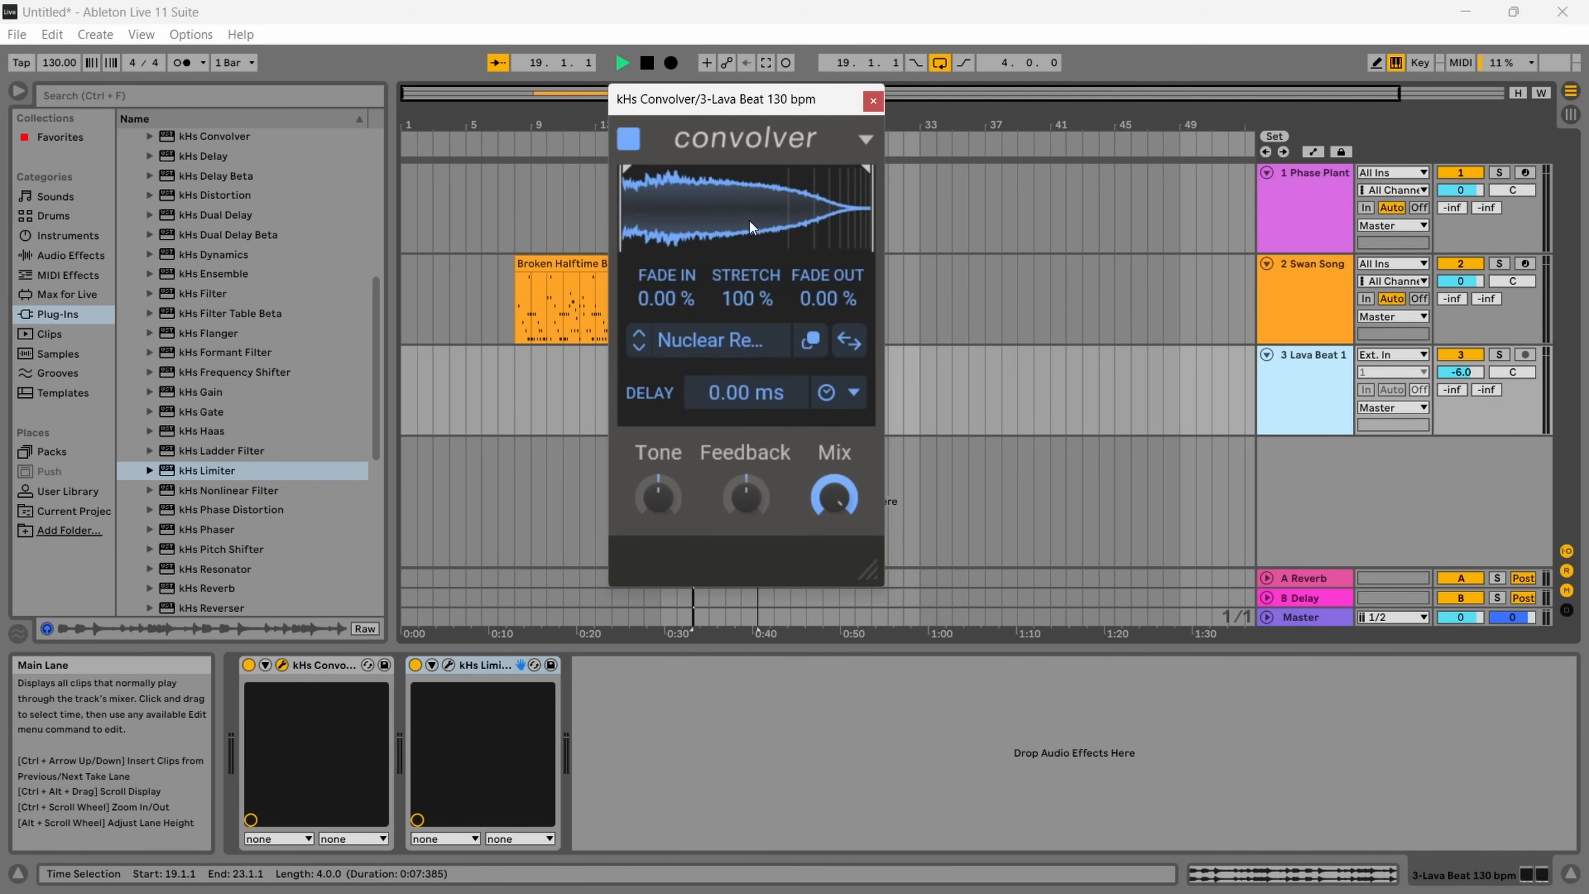
left_click(623, 63)
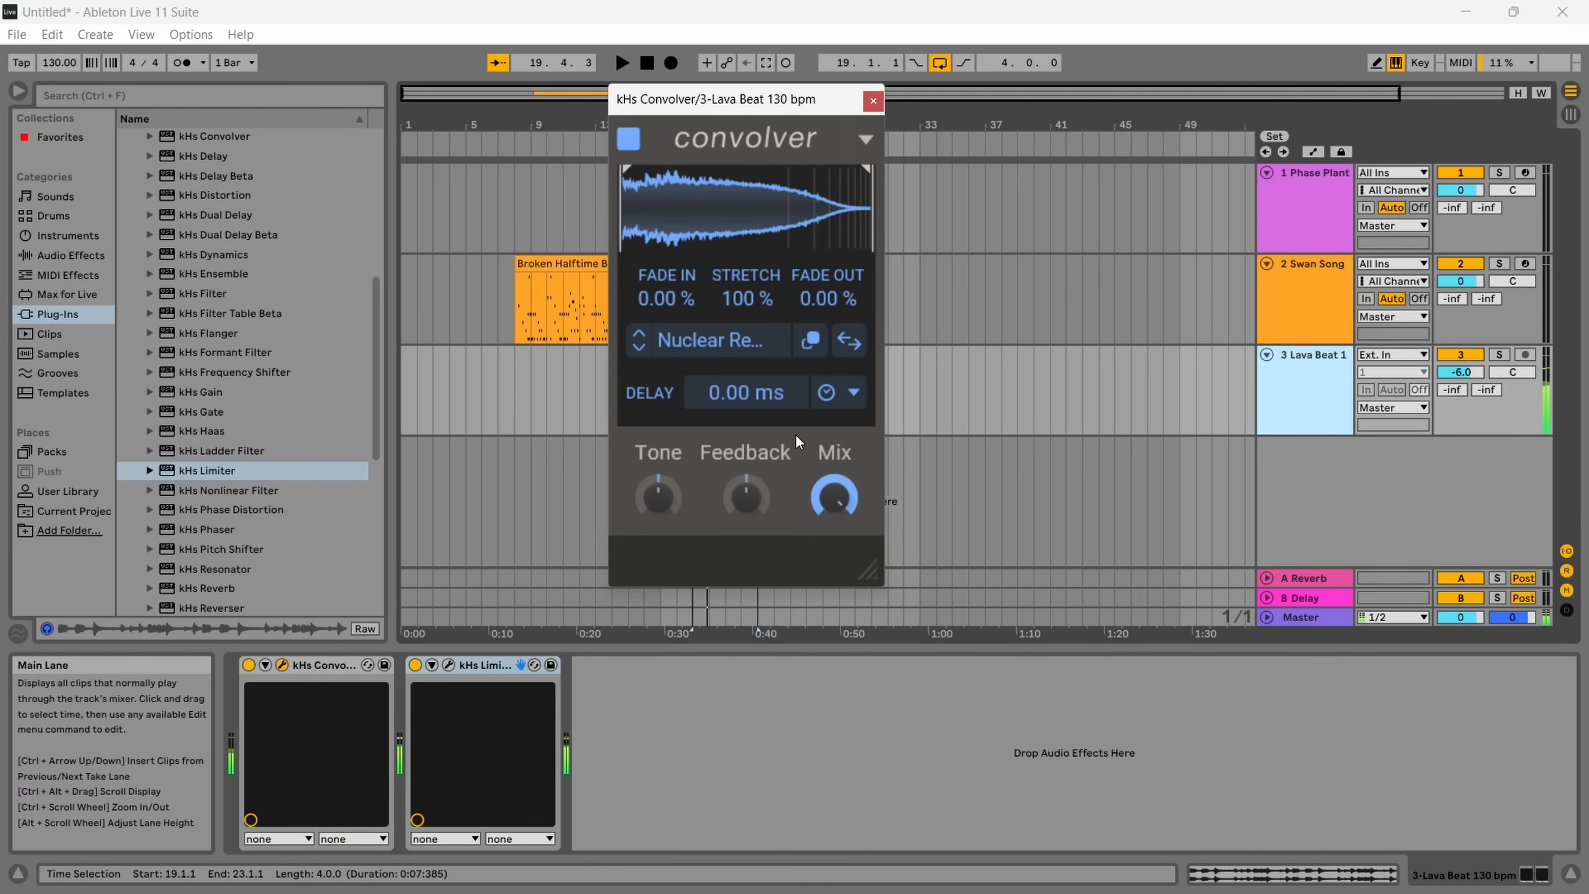
mouse_move(868, 214)
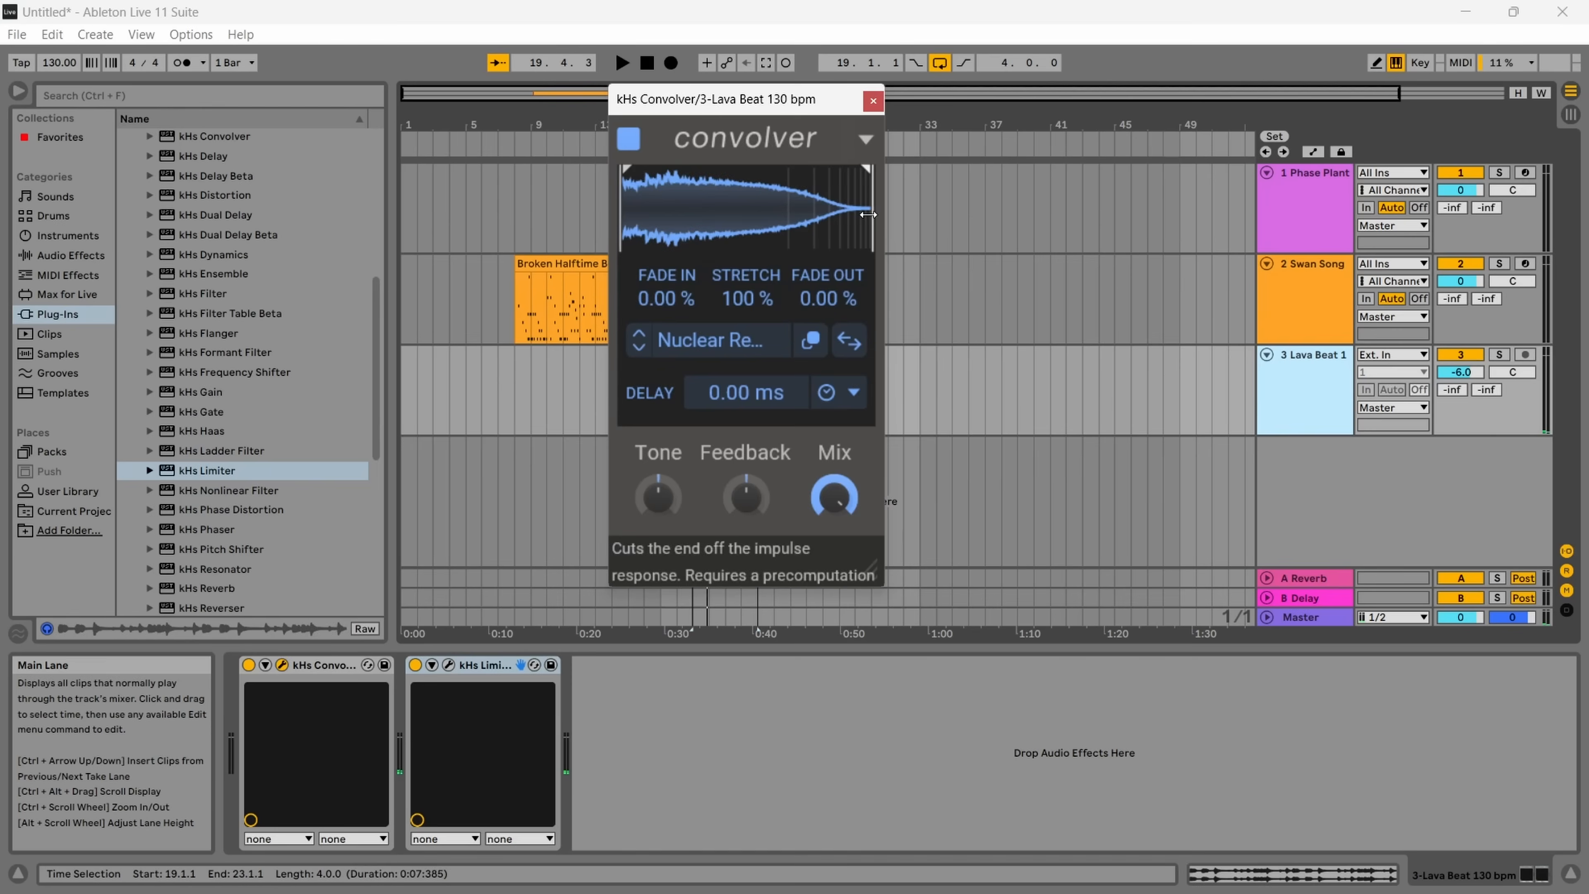
mouse_move(740, 213)
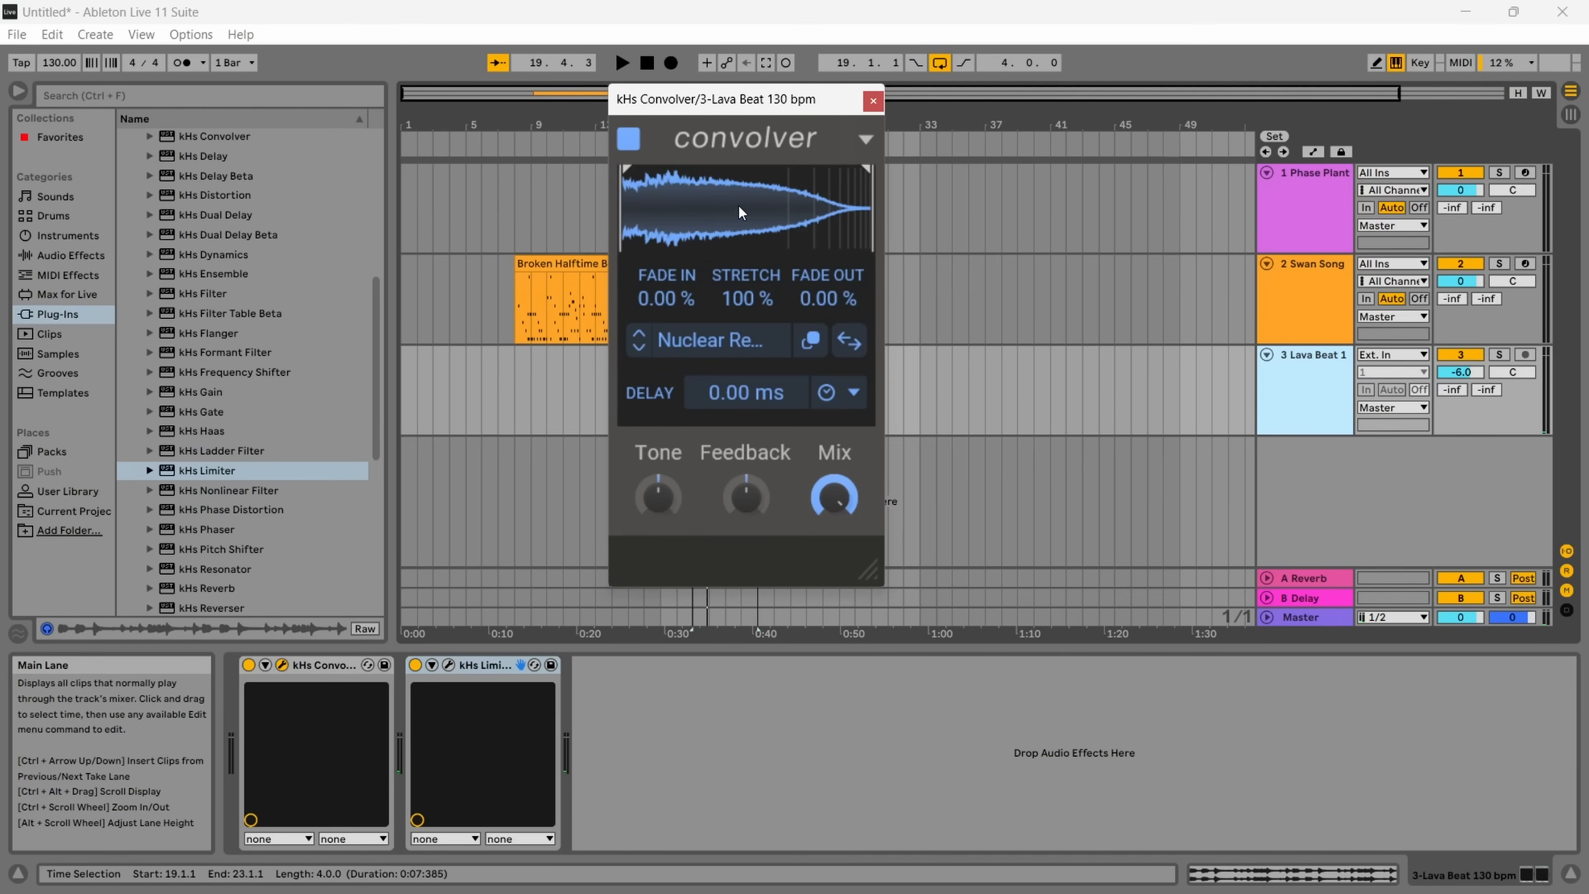
mouse_move(745, 289)
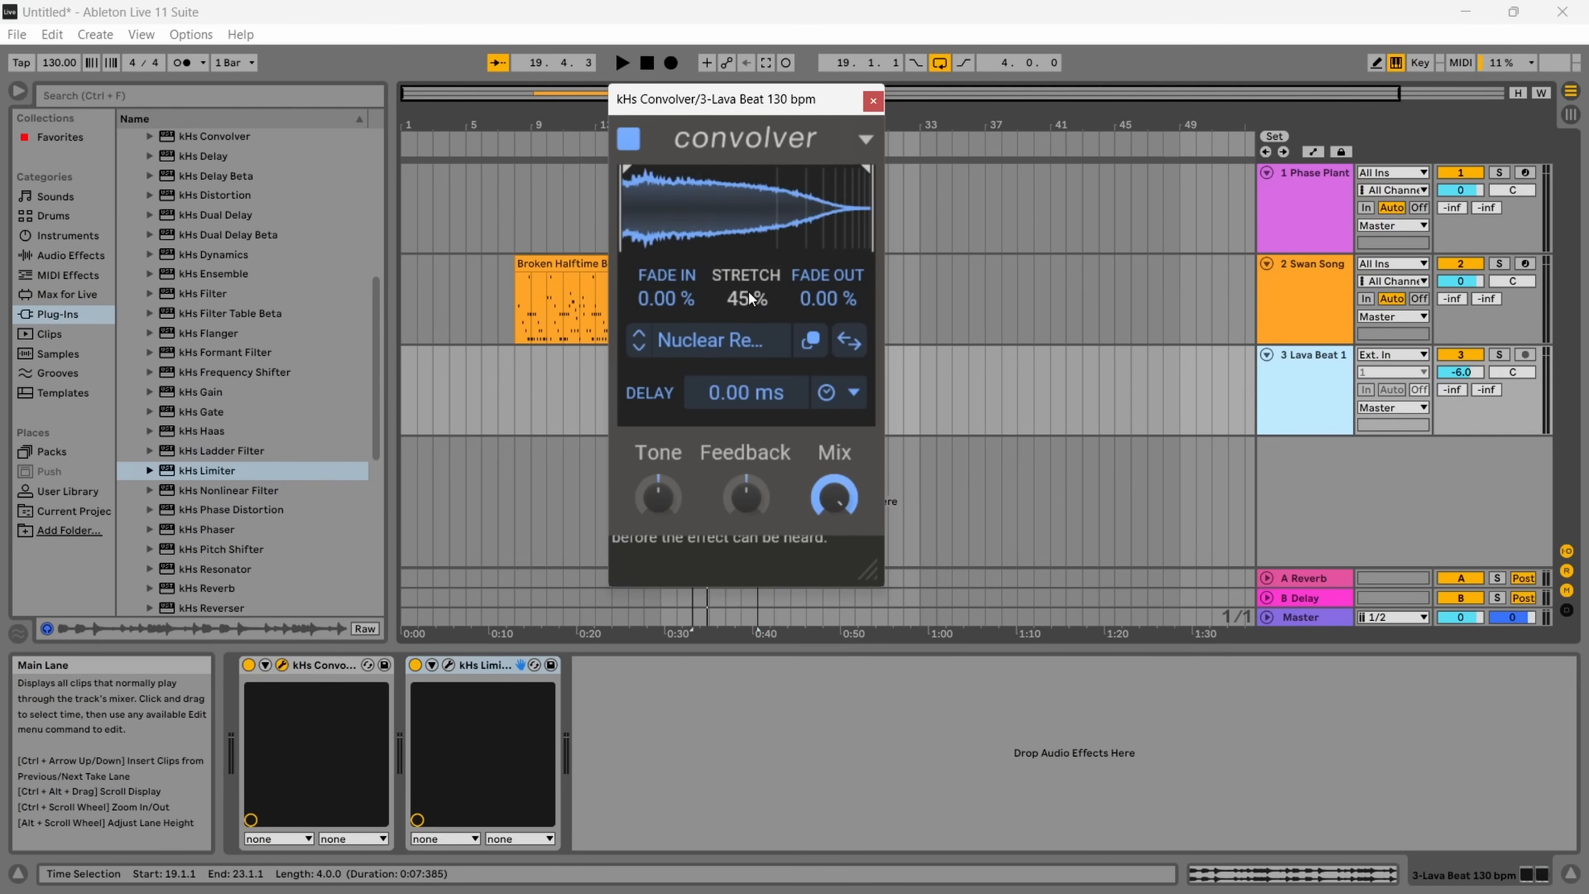
mouse_move(747, 297)
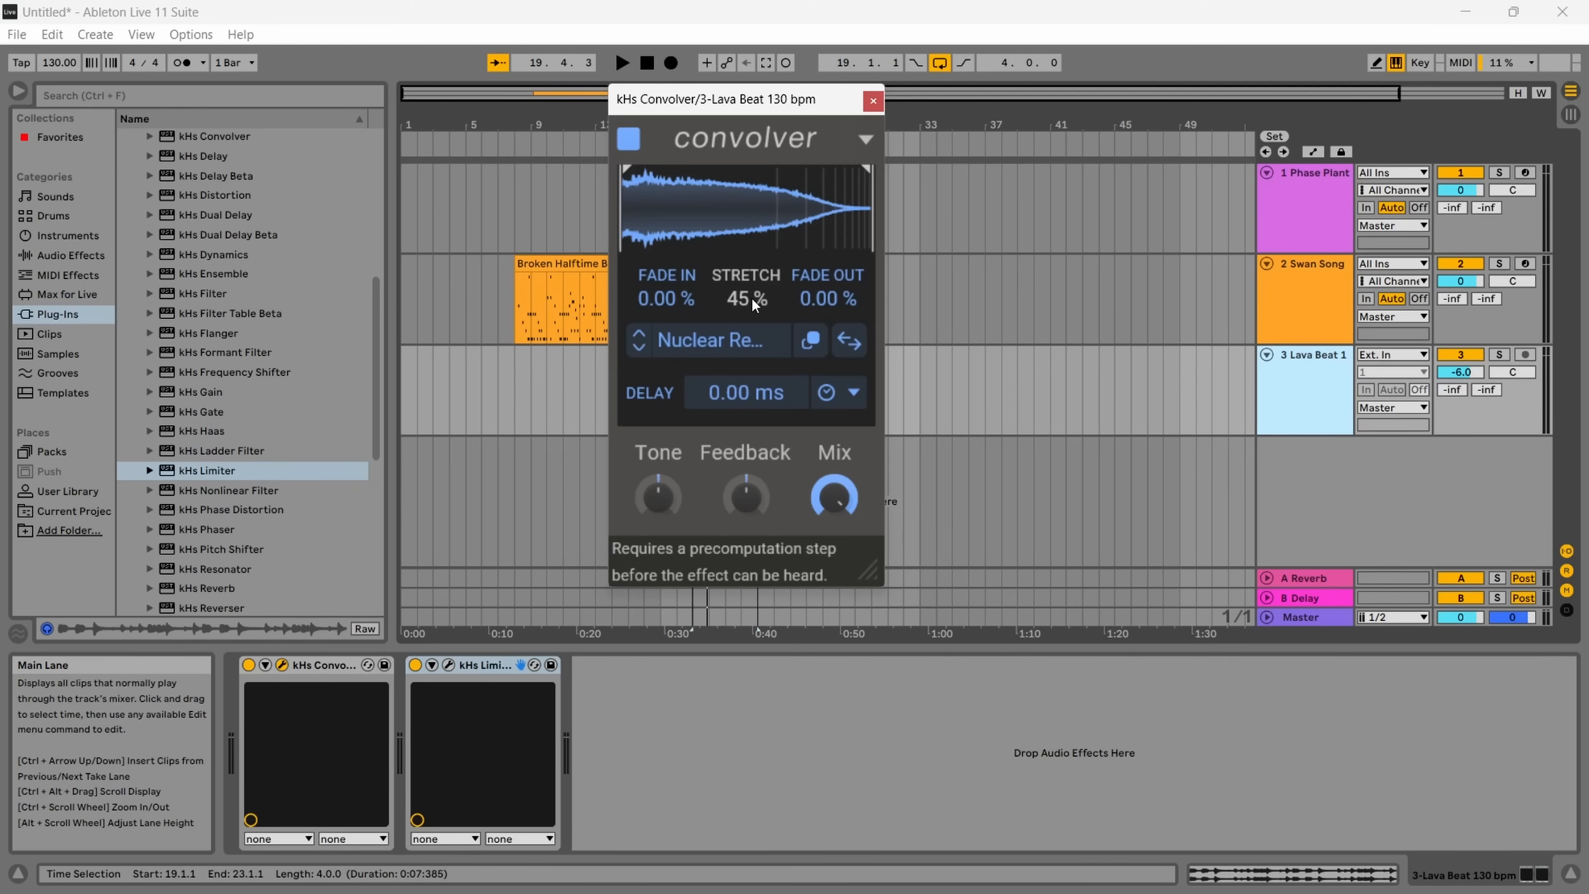
left_click(623, 63)
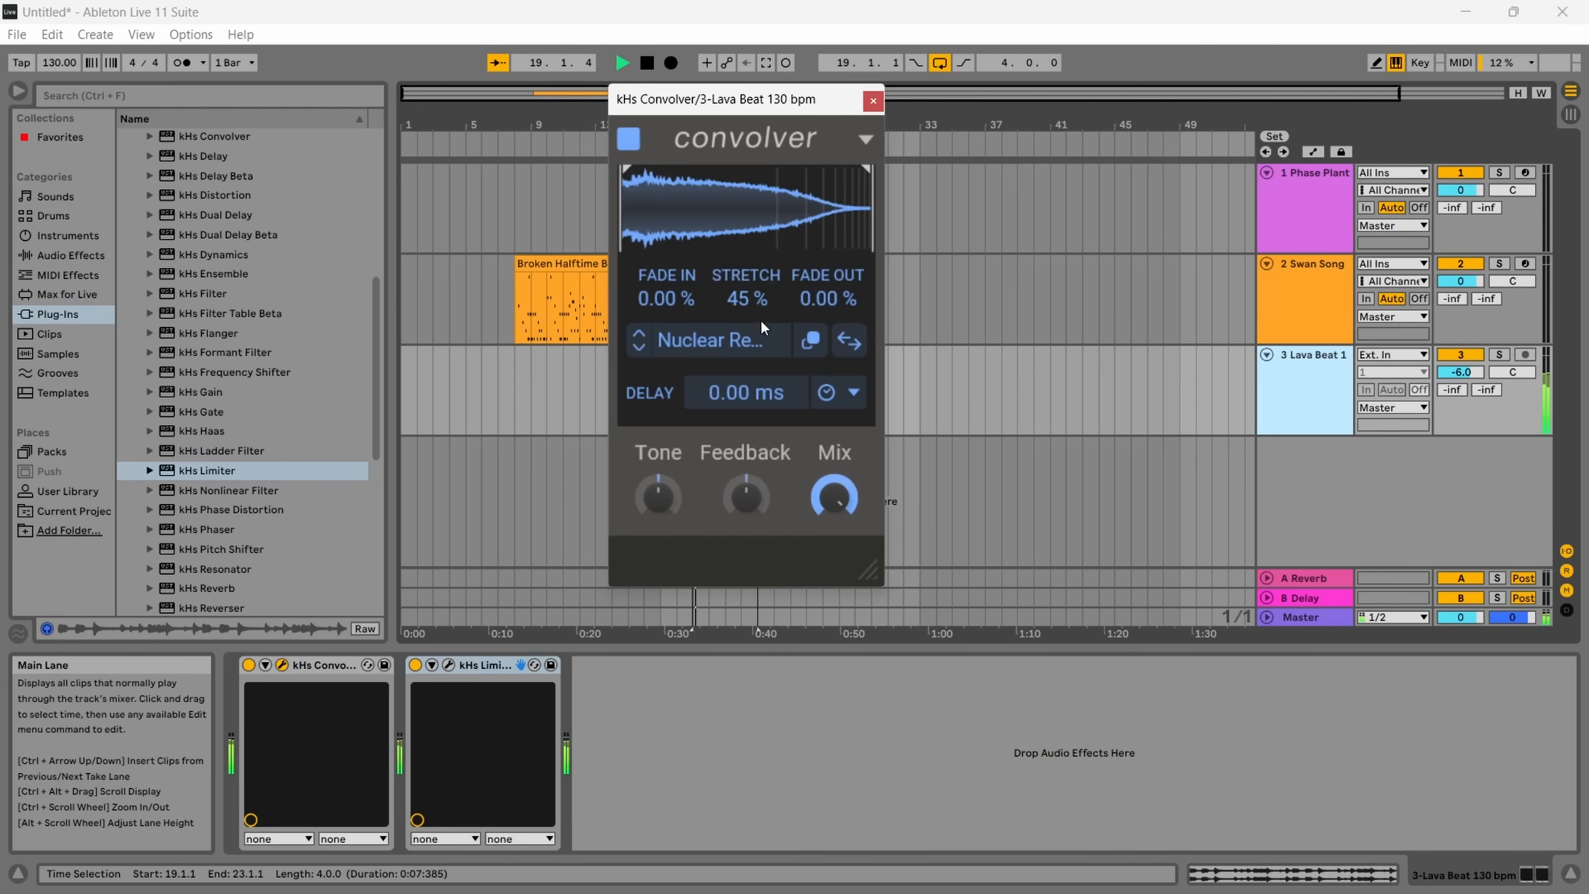
mouse_move(745, 299)
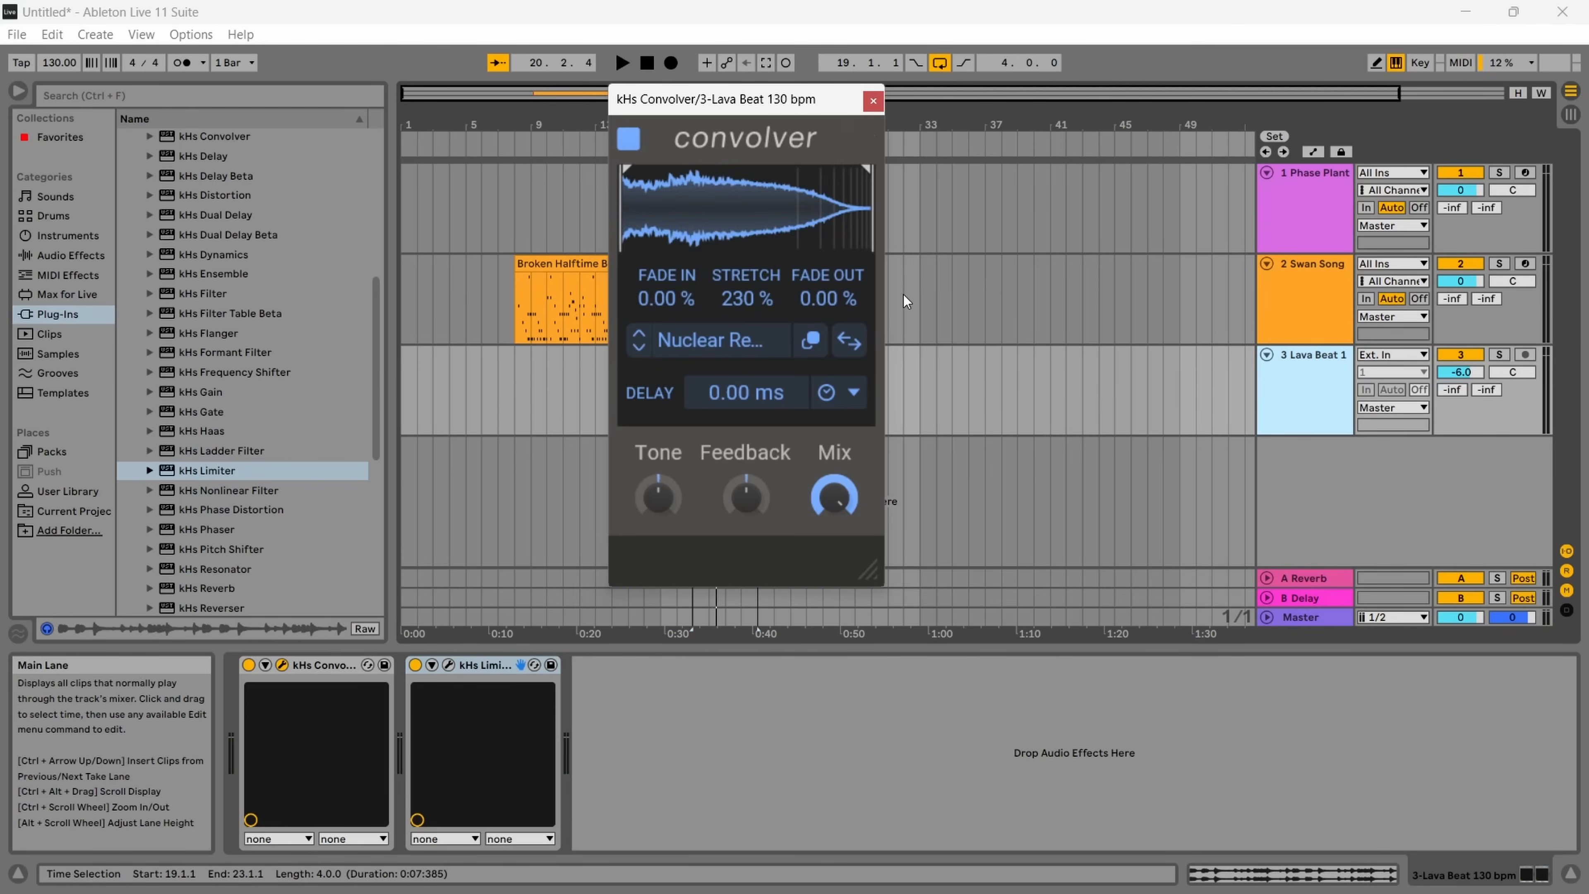
left_click(622, 62)
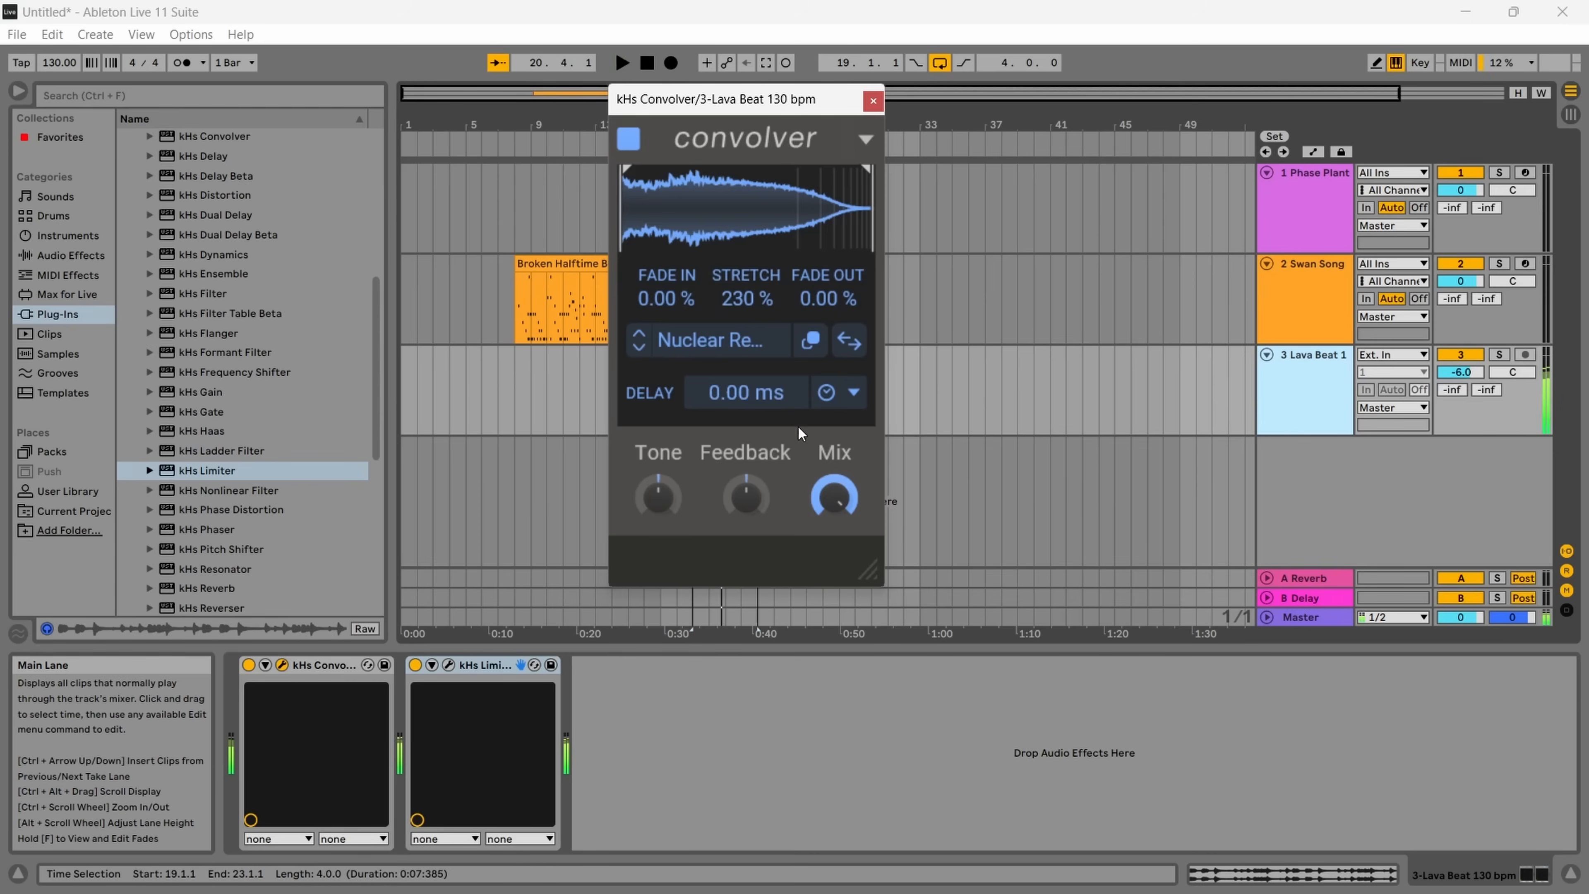
mouse_move(746, 289)
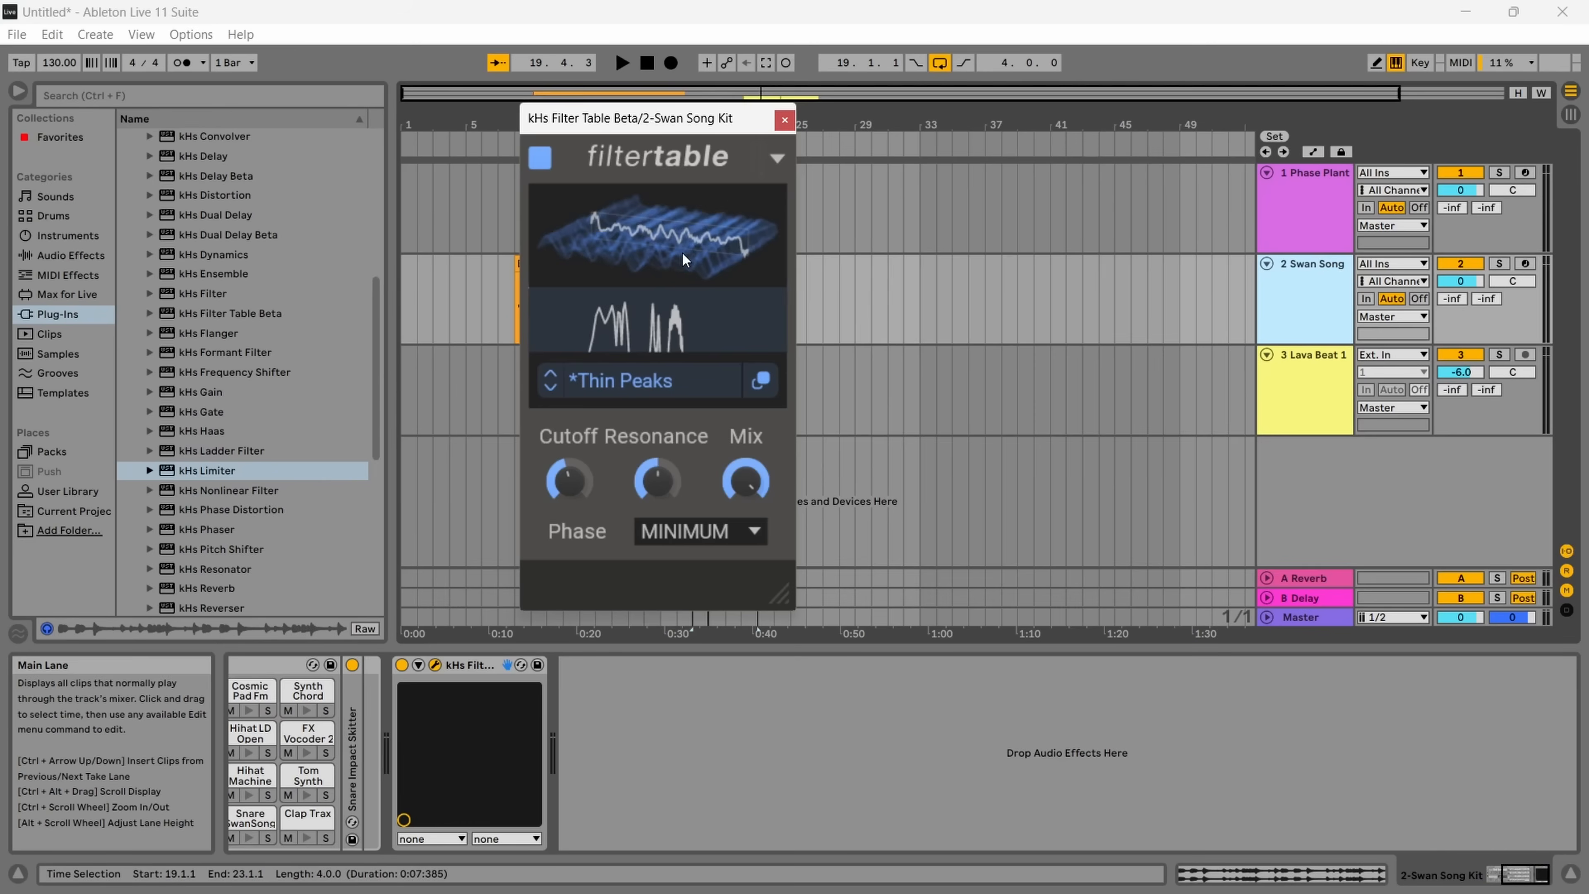
mouse_move(568, 480)
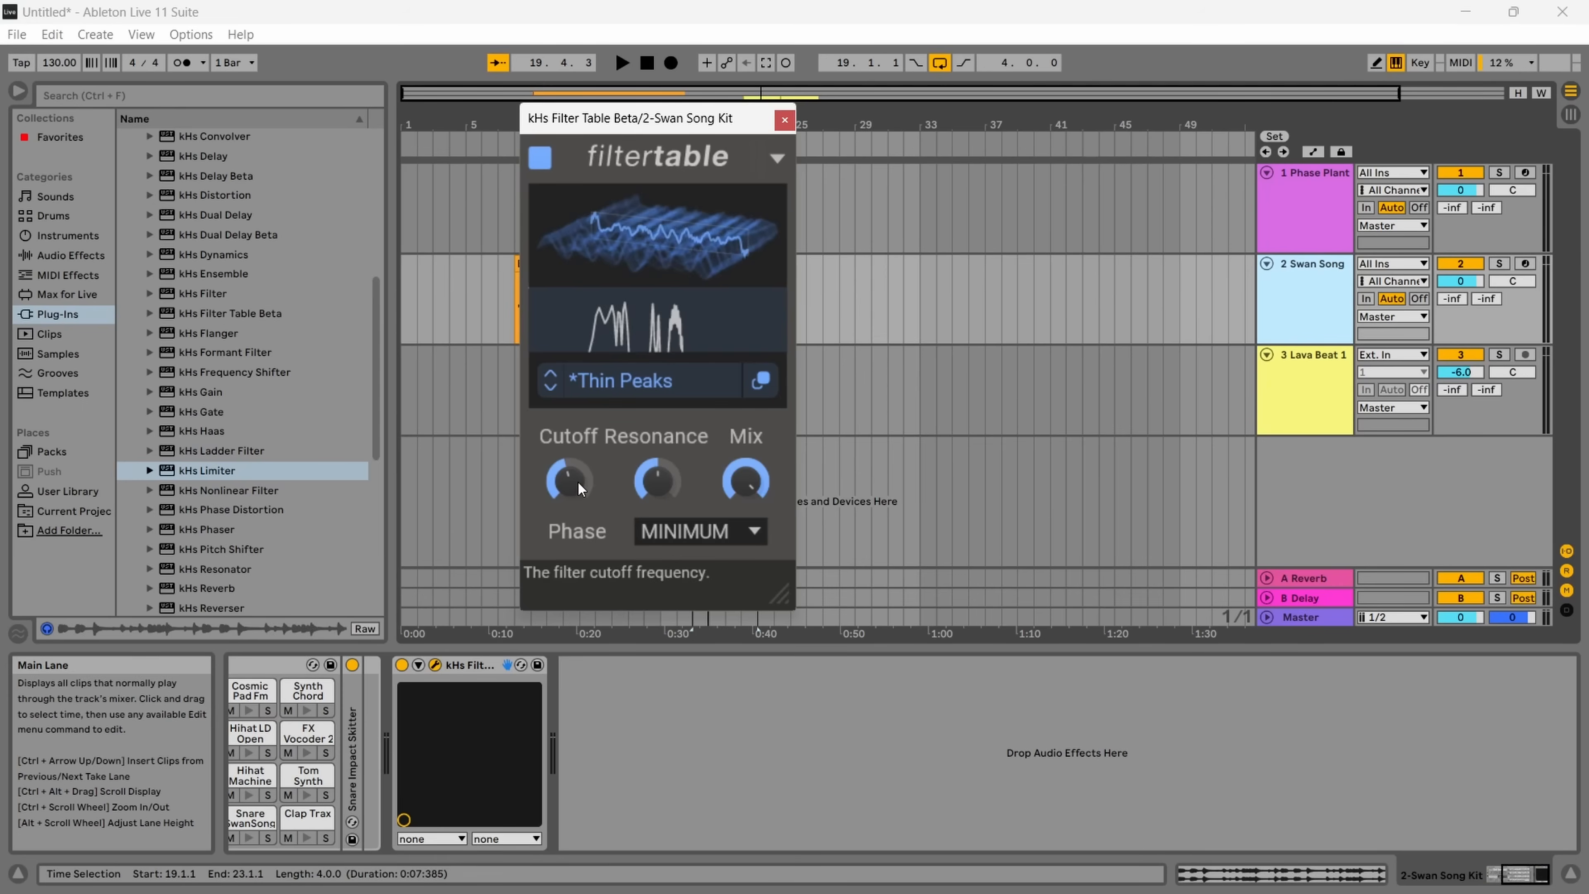
mouse_move(1177, 280)
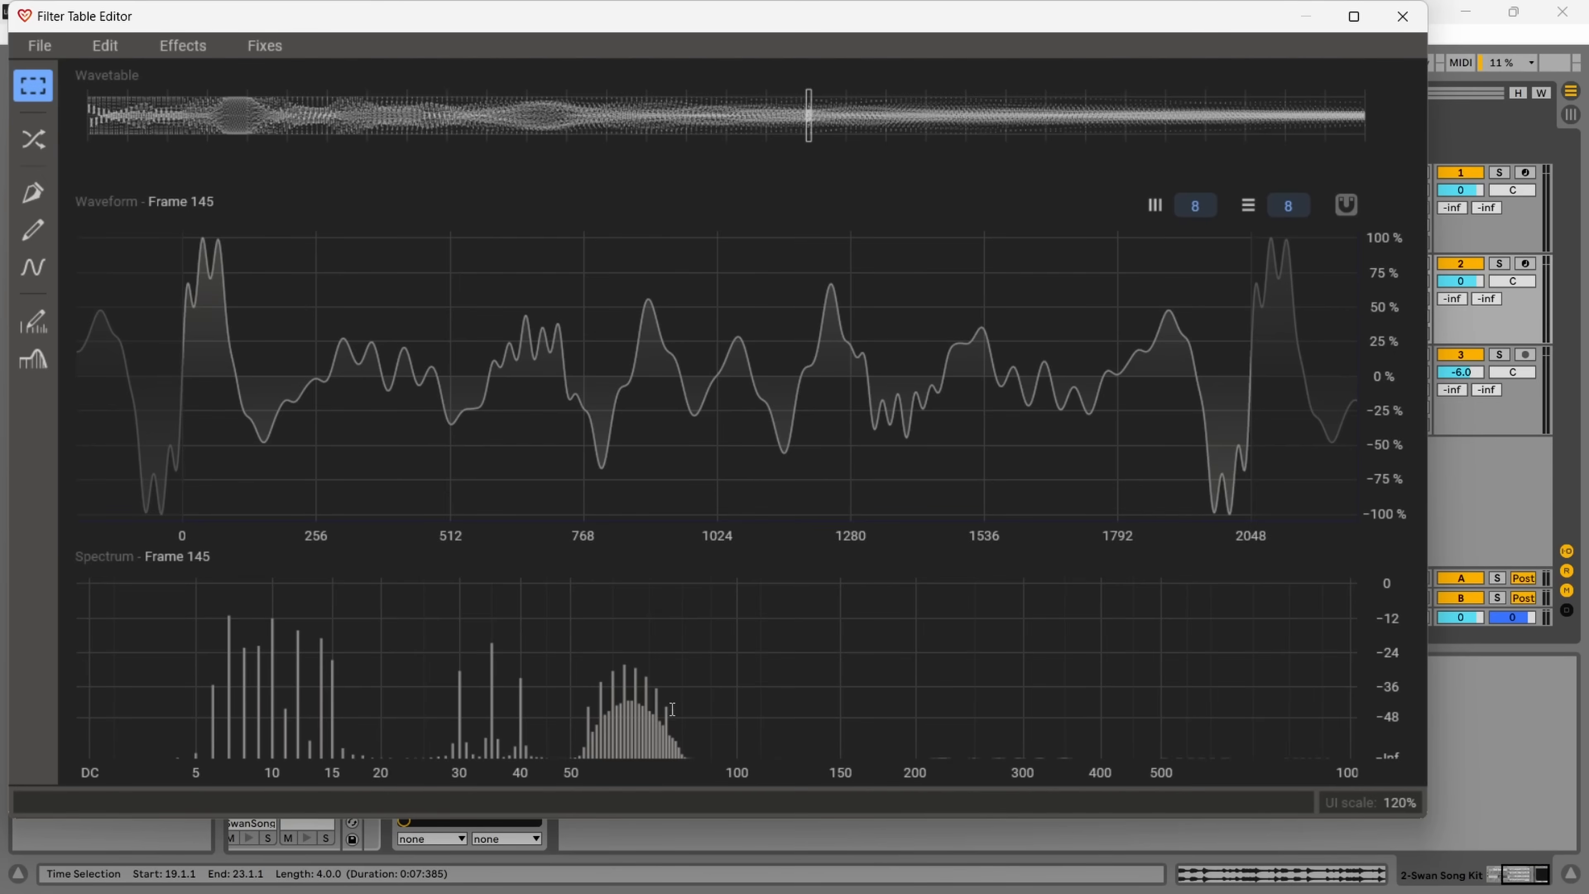
mouse_move(1391, 9)
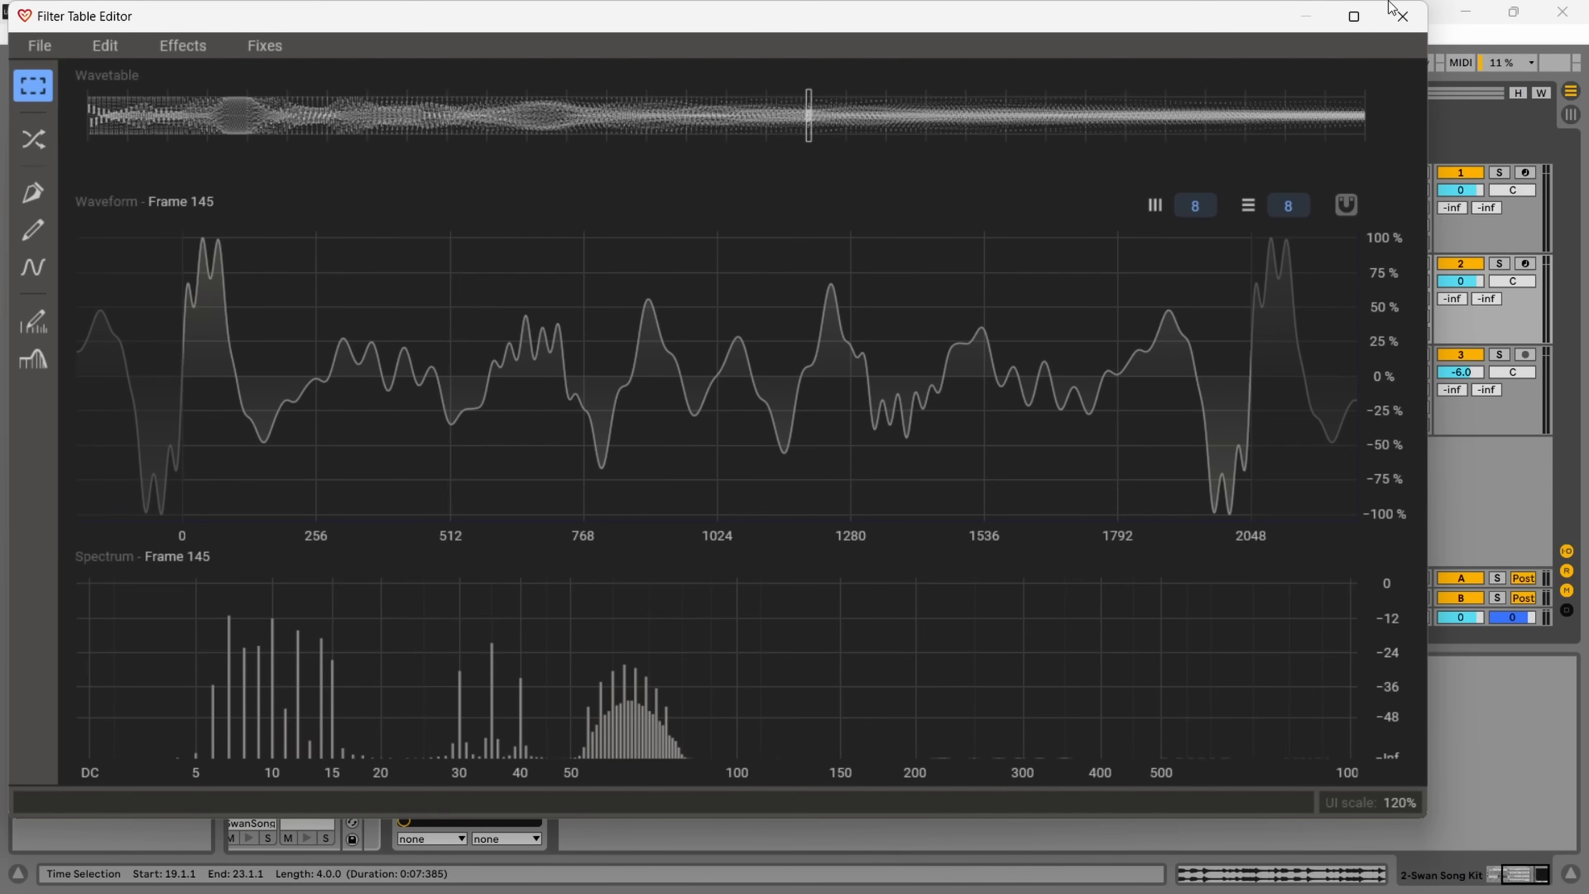
- Close the table editor to return to the Thin Peaks filter table
left_click(1402, 15)
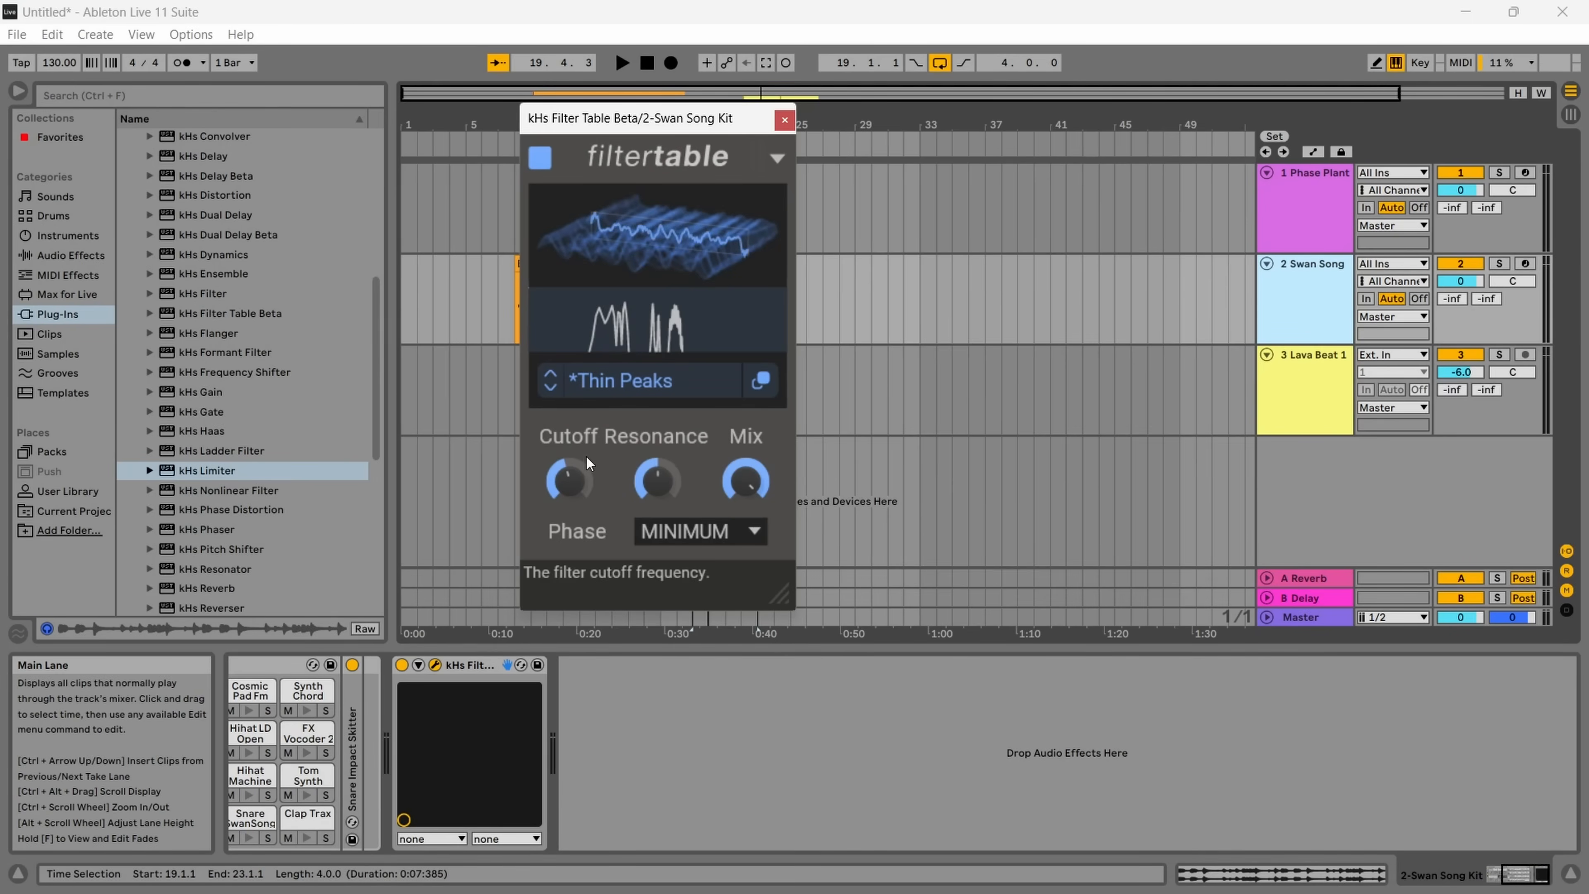
mouse_move(556, 486)
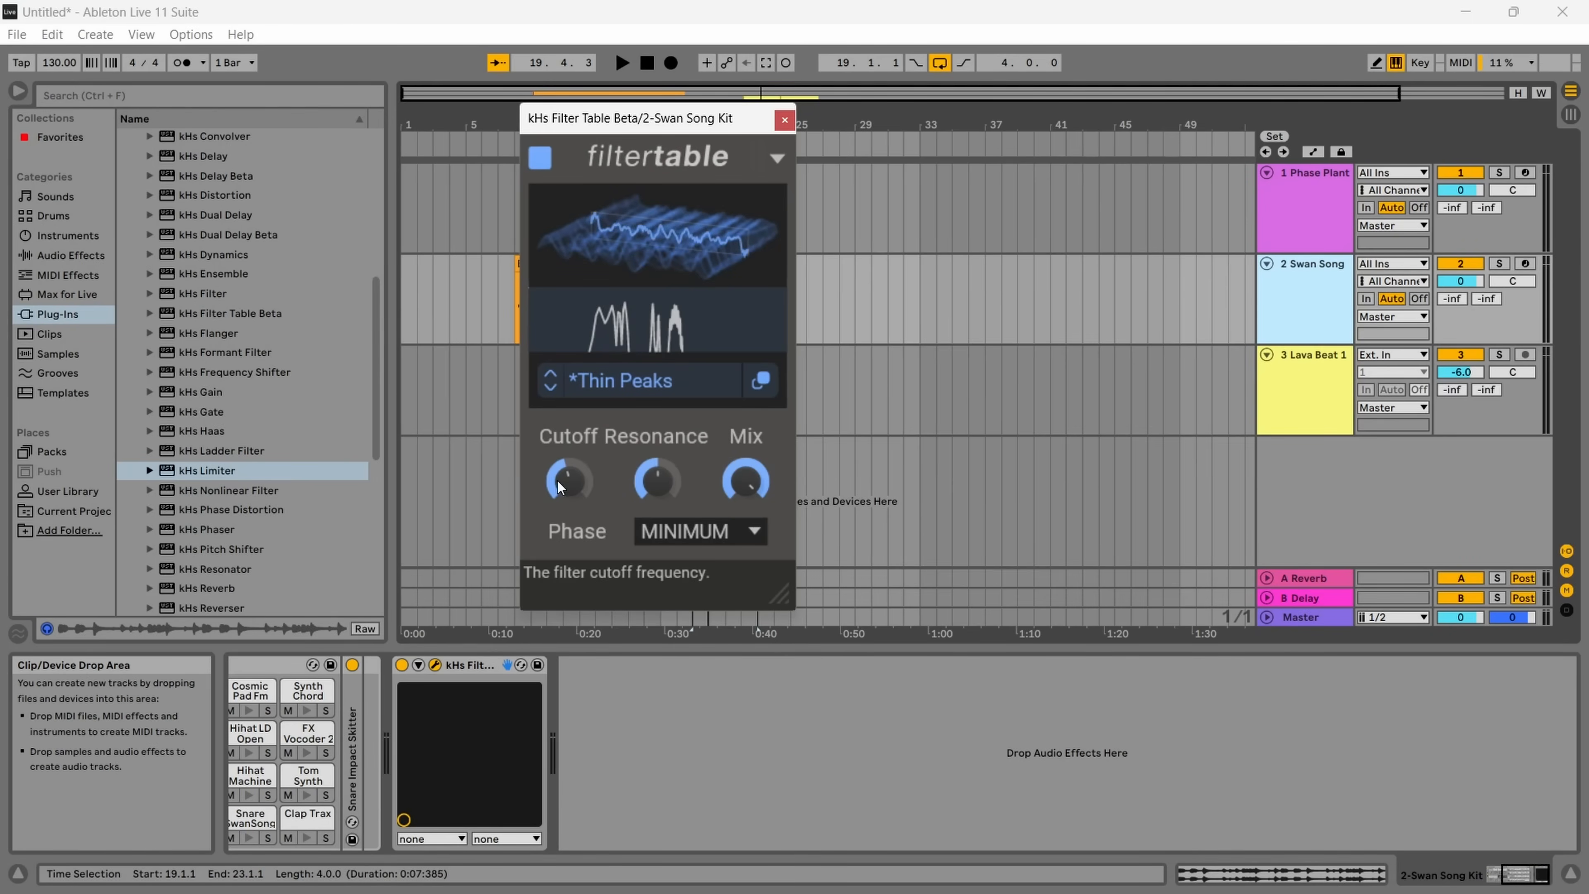
mouse_move(573, 497)
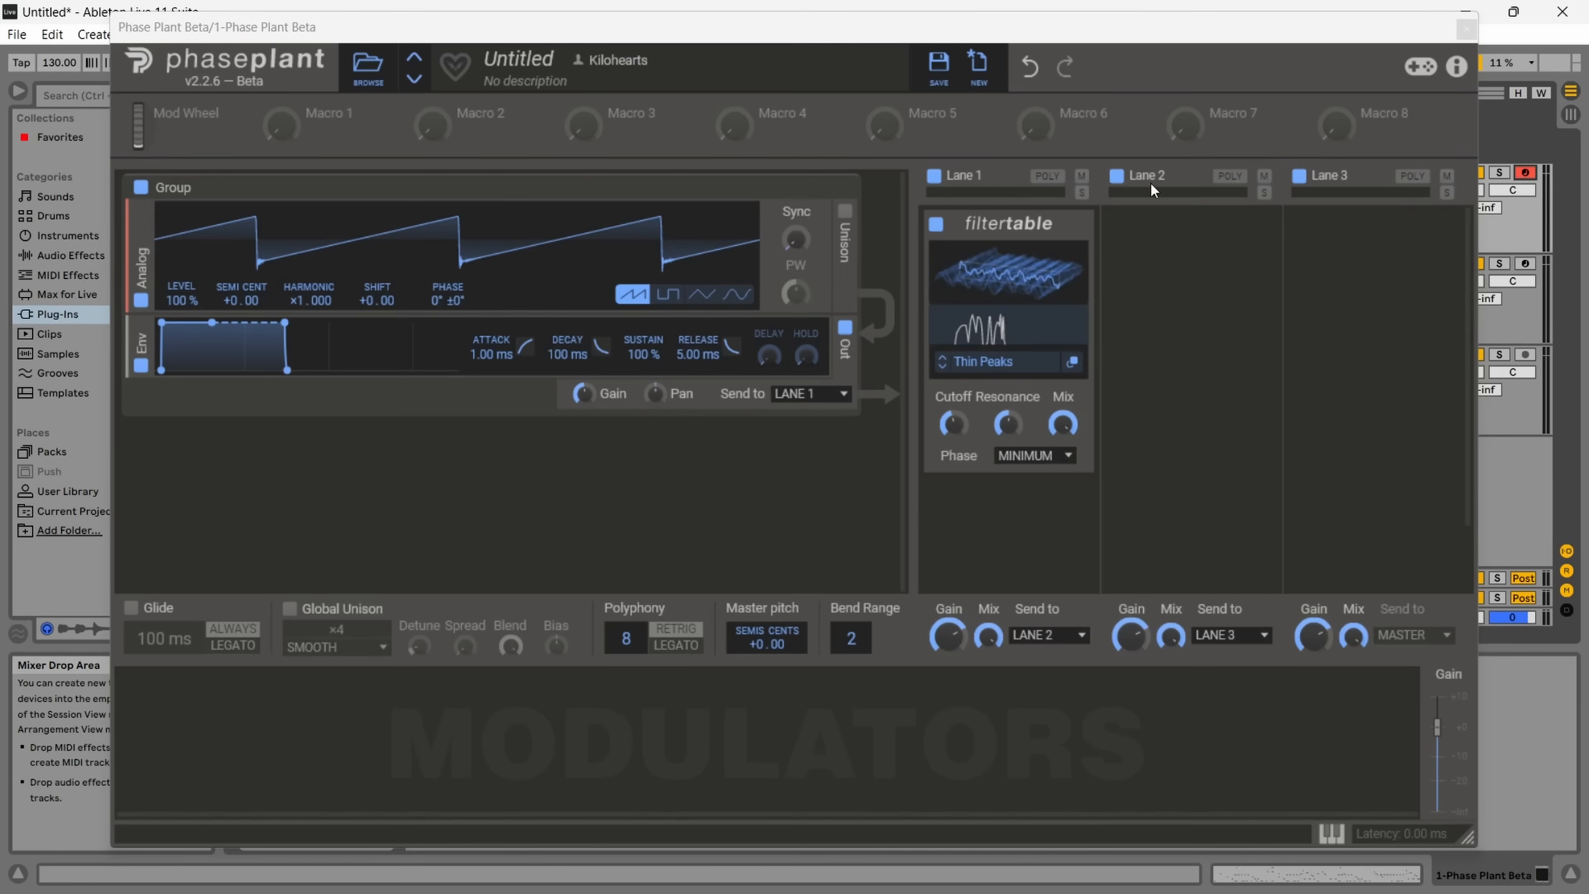
mouse_move(951, 424)
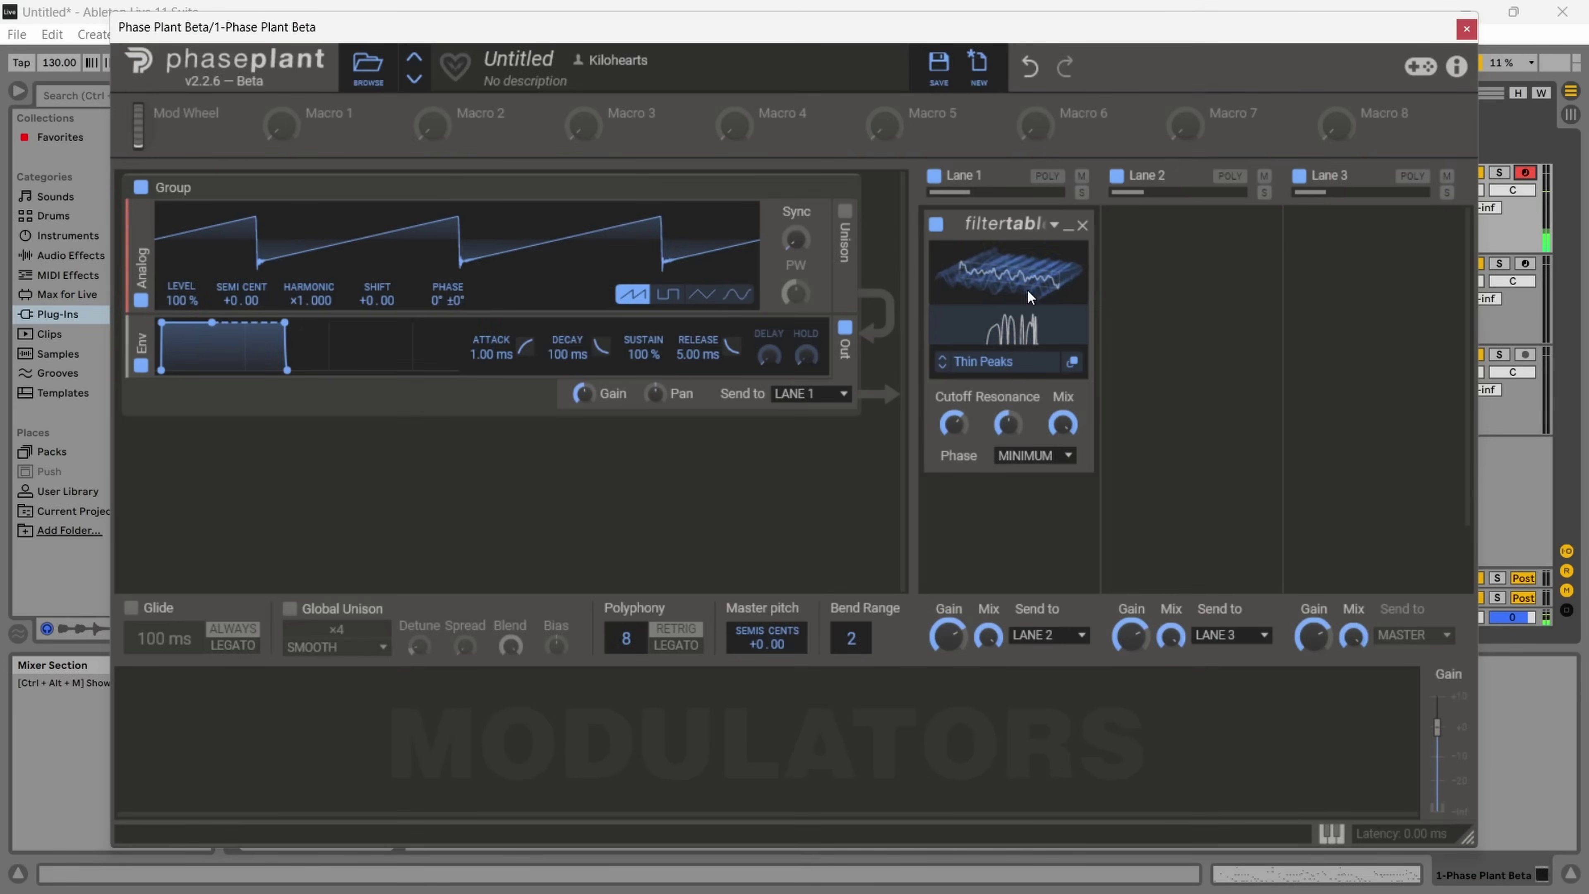
mouse_move(1034, 279)
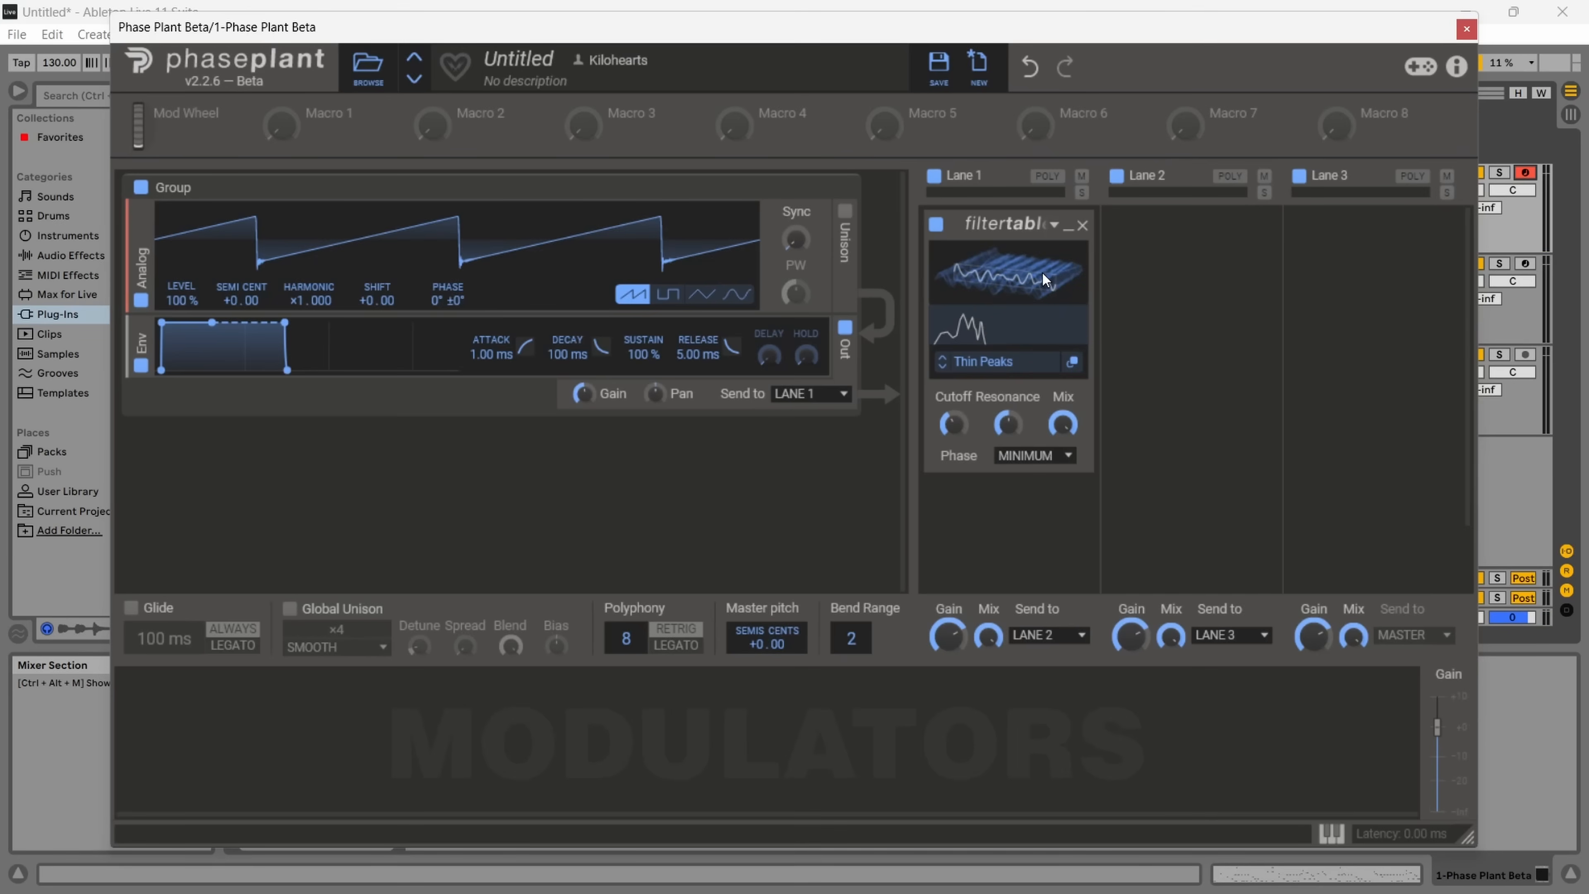
mouse_move(1035, 284)
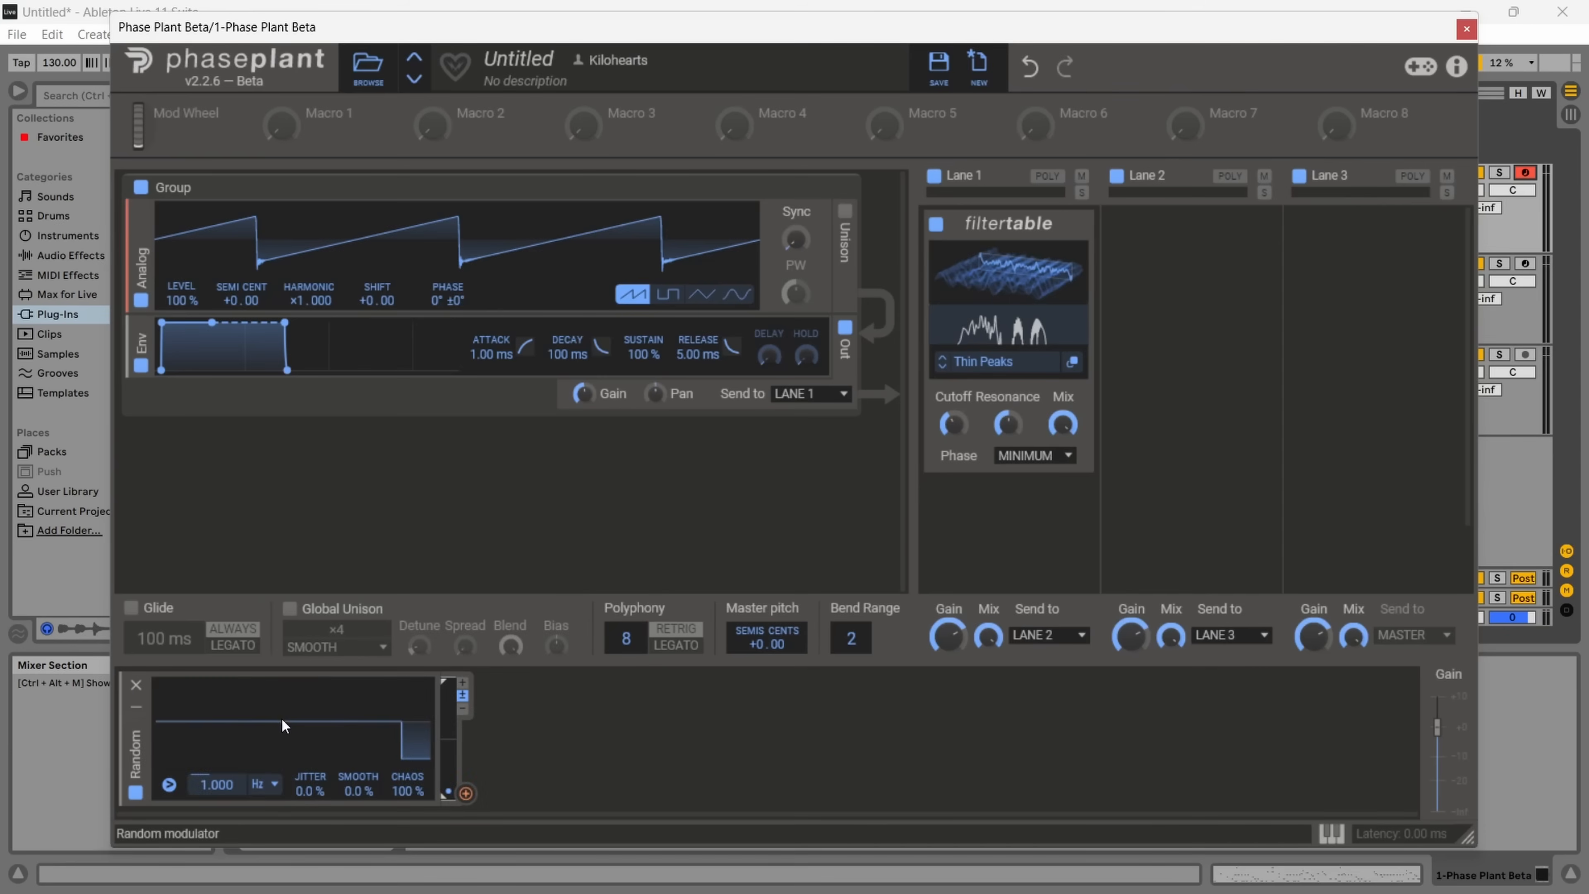
- Replace the LFO modulator with an Envelope and bring up the add-generator menu
left_click(464, 793)
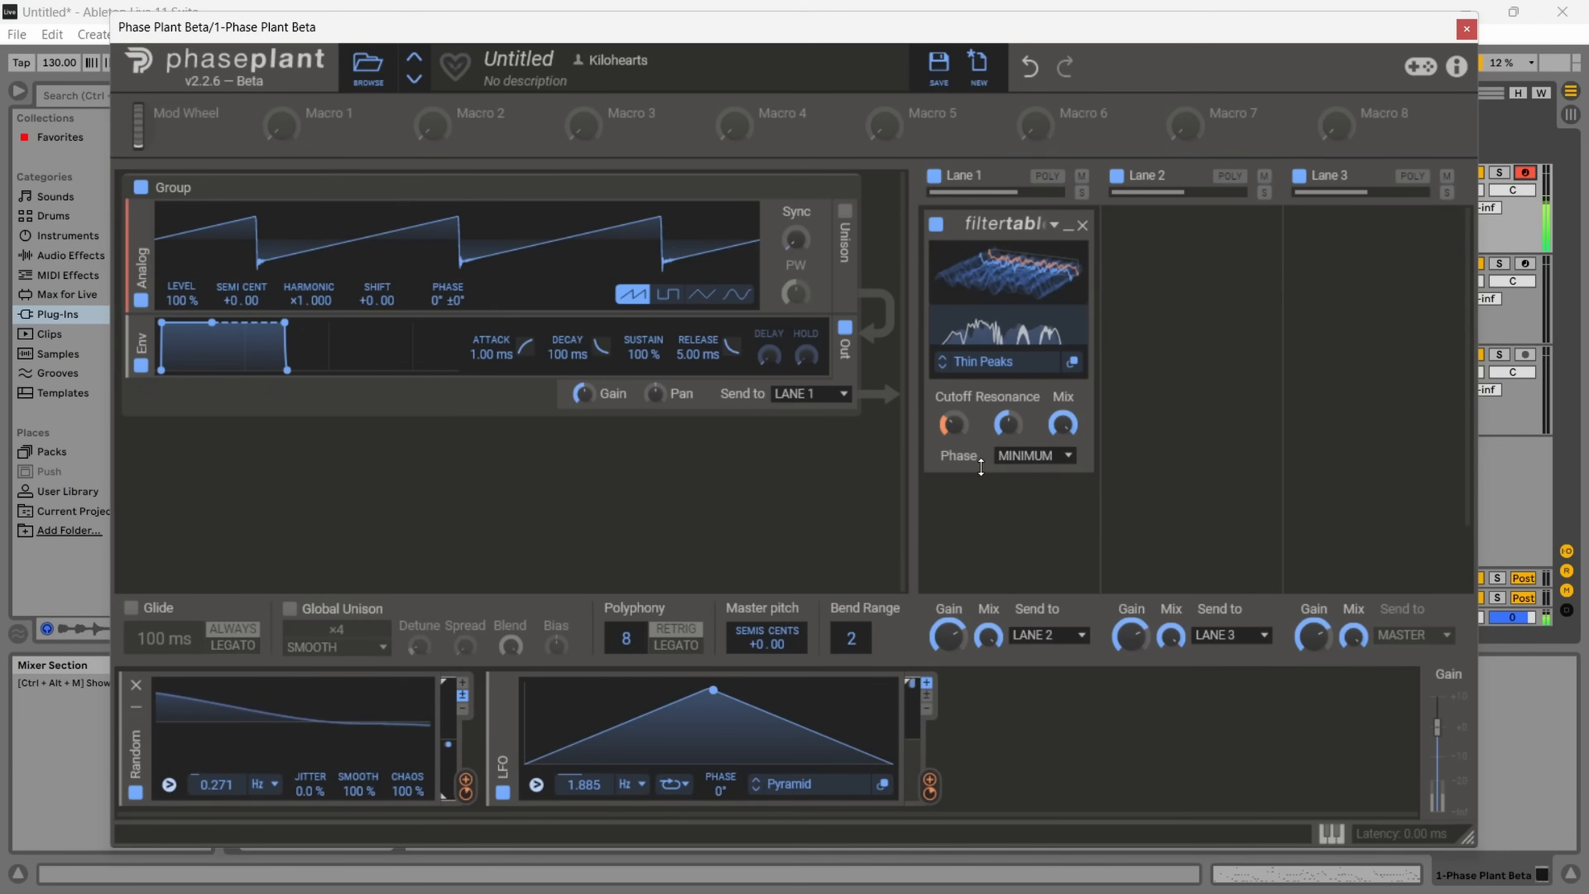
left_click(935, 226)
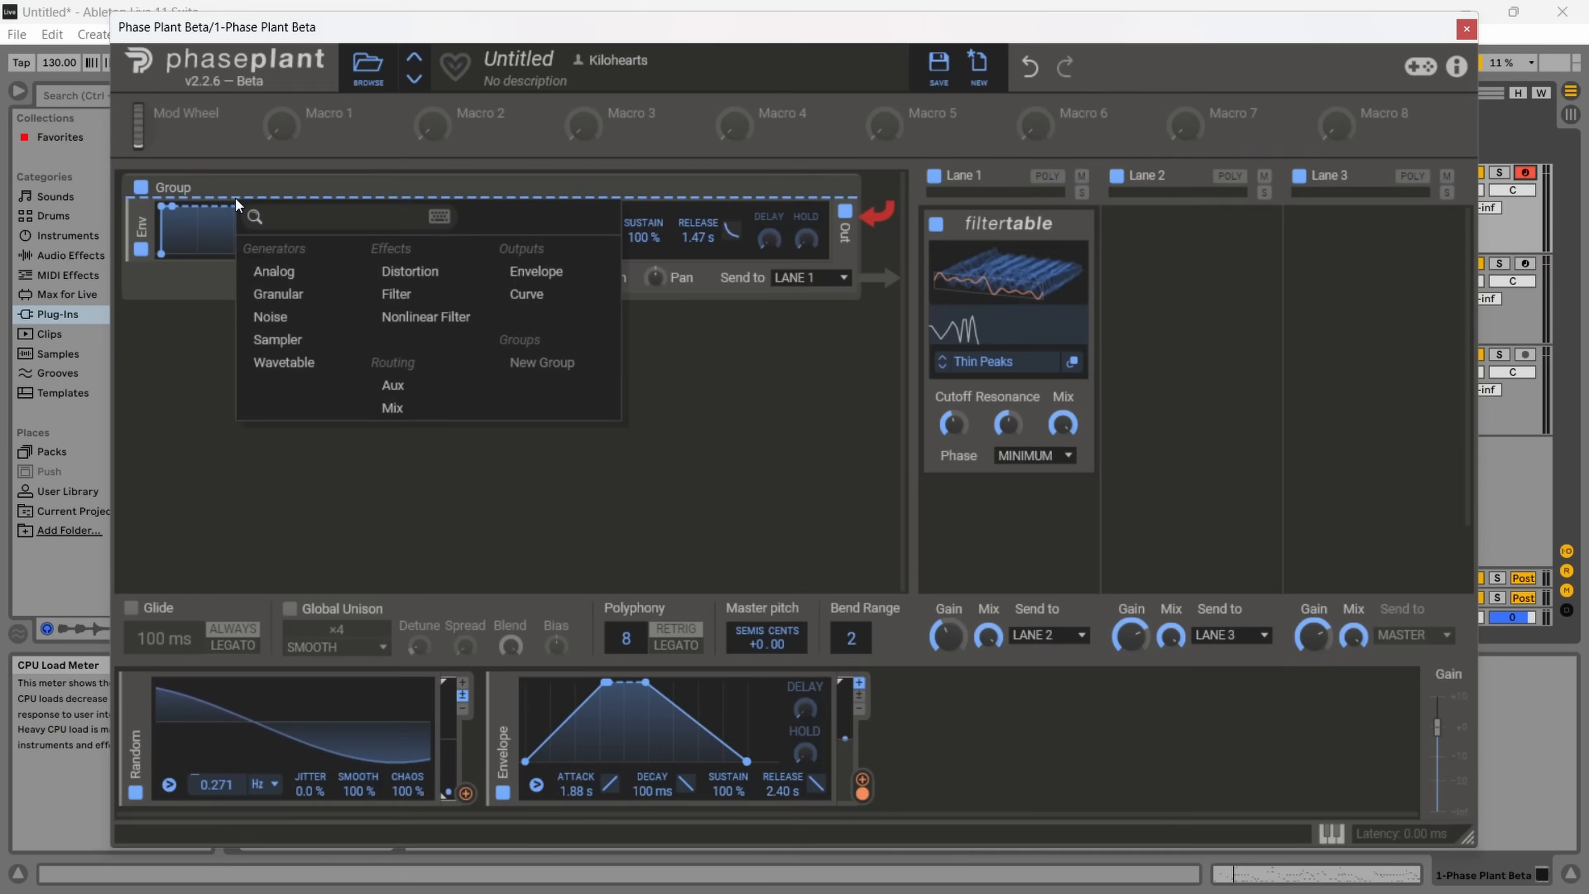
- Add a Wavetable generator playing the Cloud table to the group
left_click(284, 361)
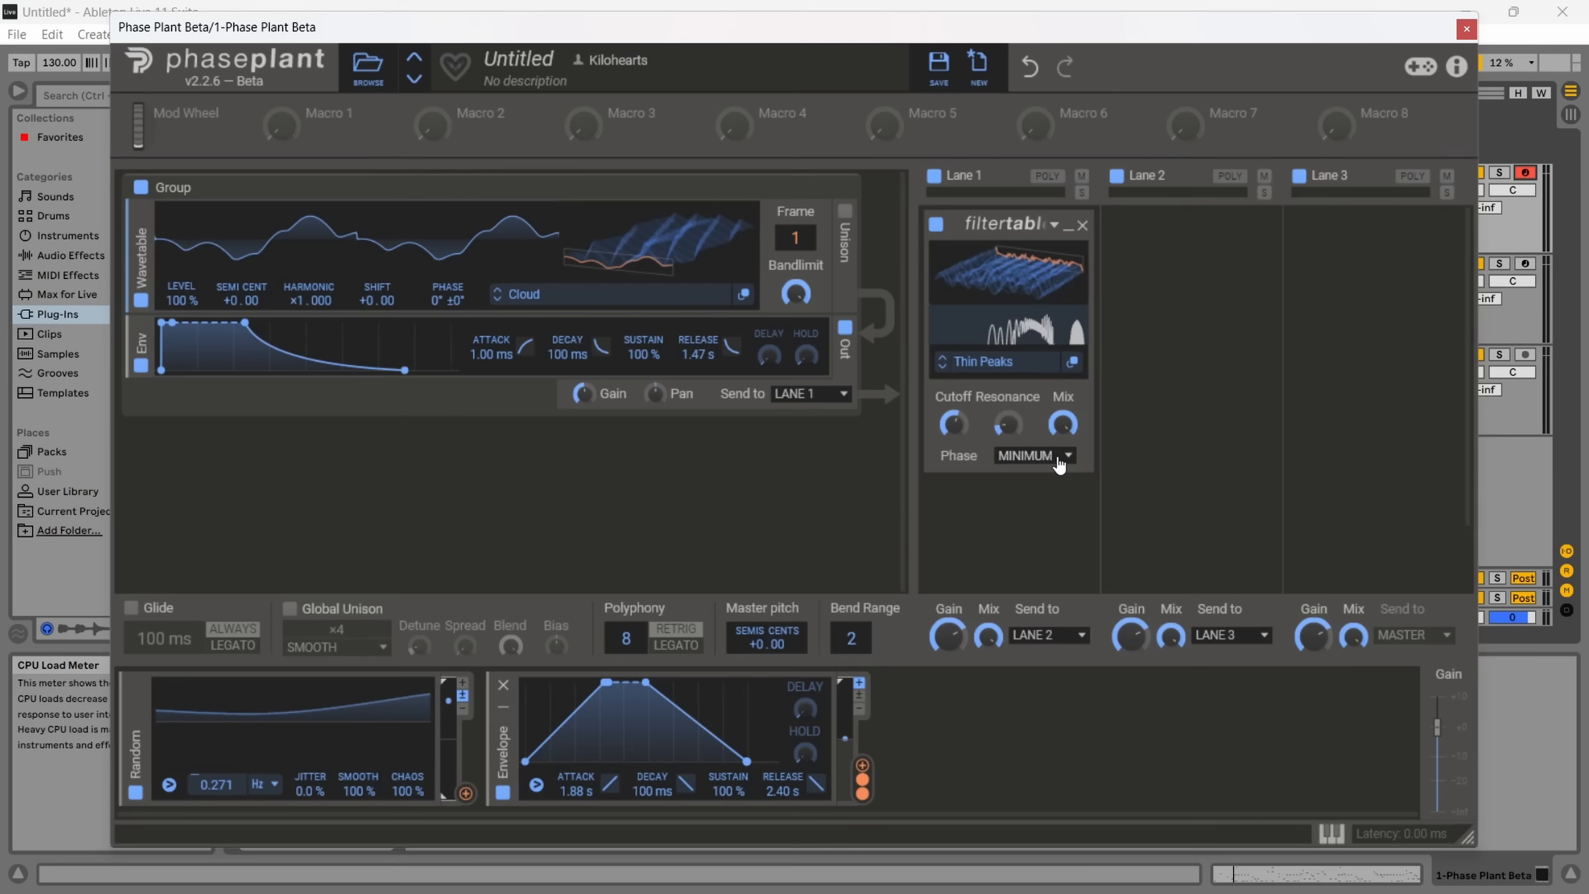
- Set the filter table to linear phase and browse the factory Evolving wavetables
left_click(1032, 456)
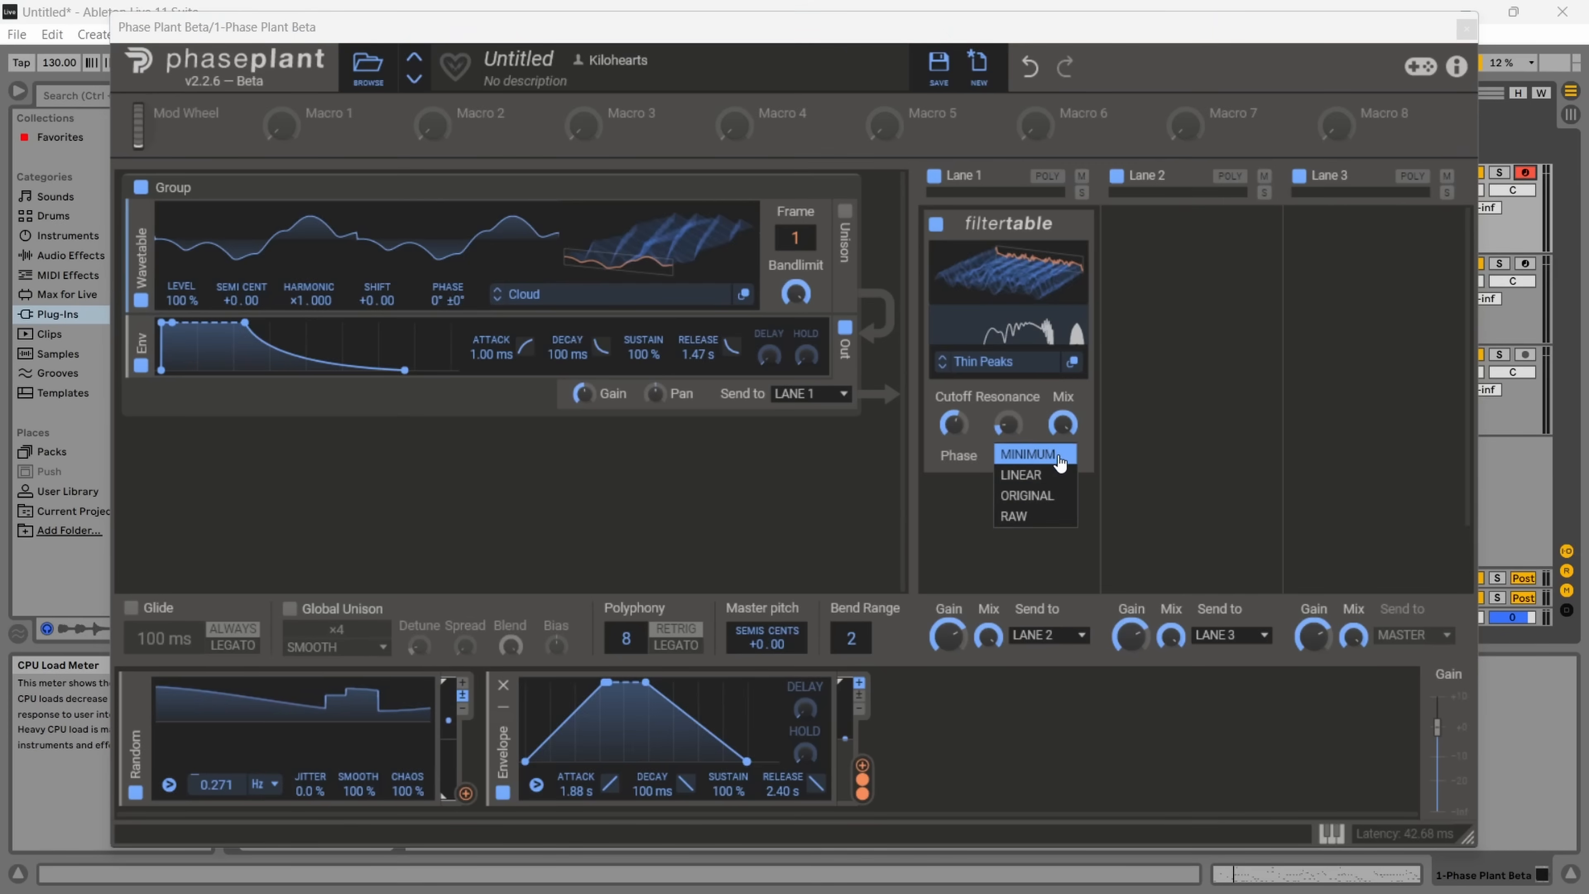
mouse_move(1034, 475)
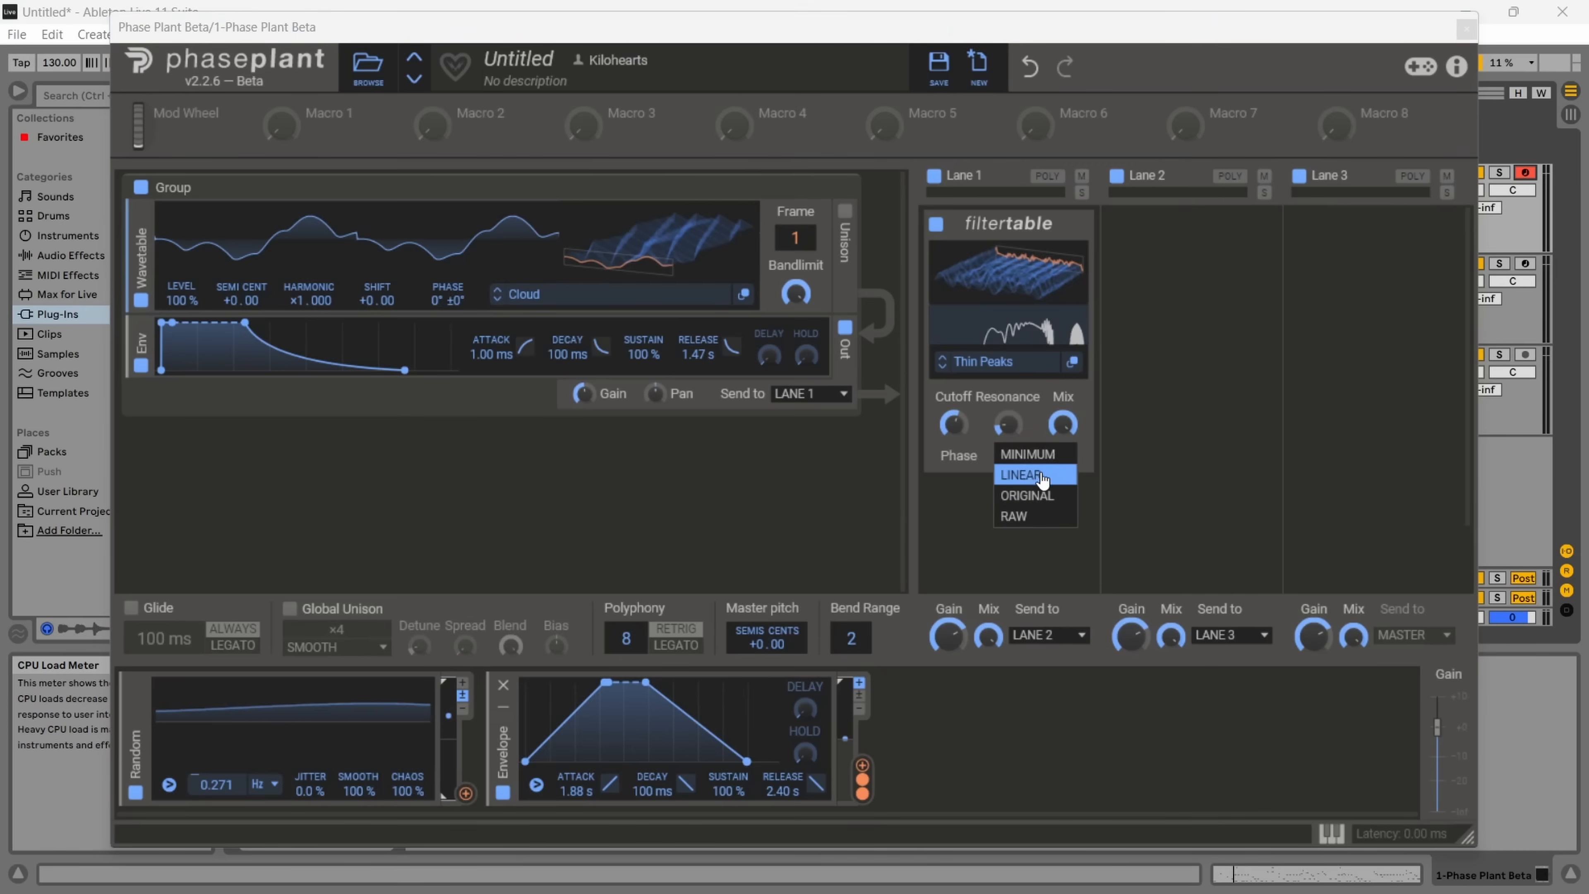
left_click(1024, 474)
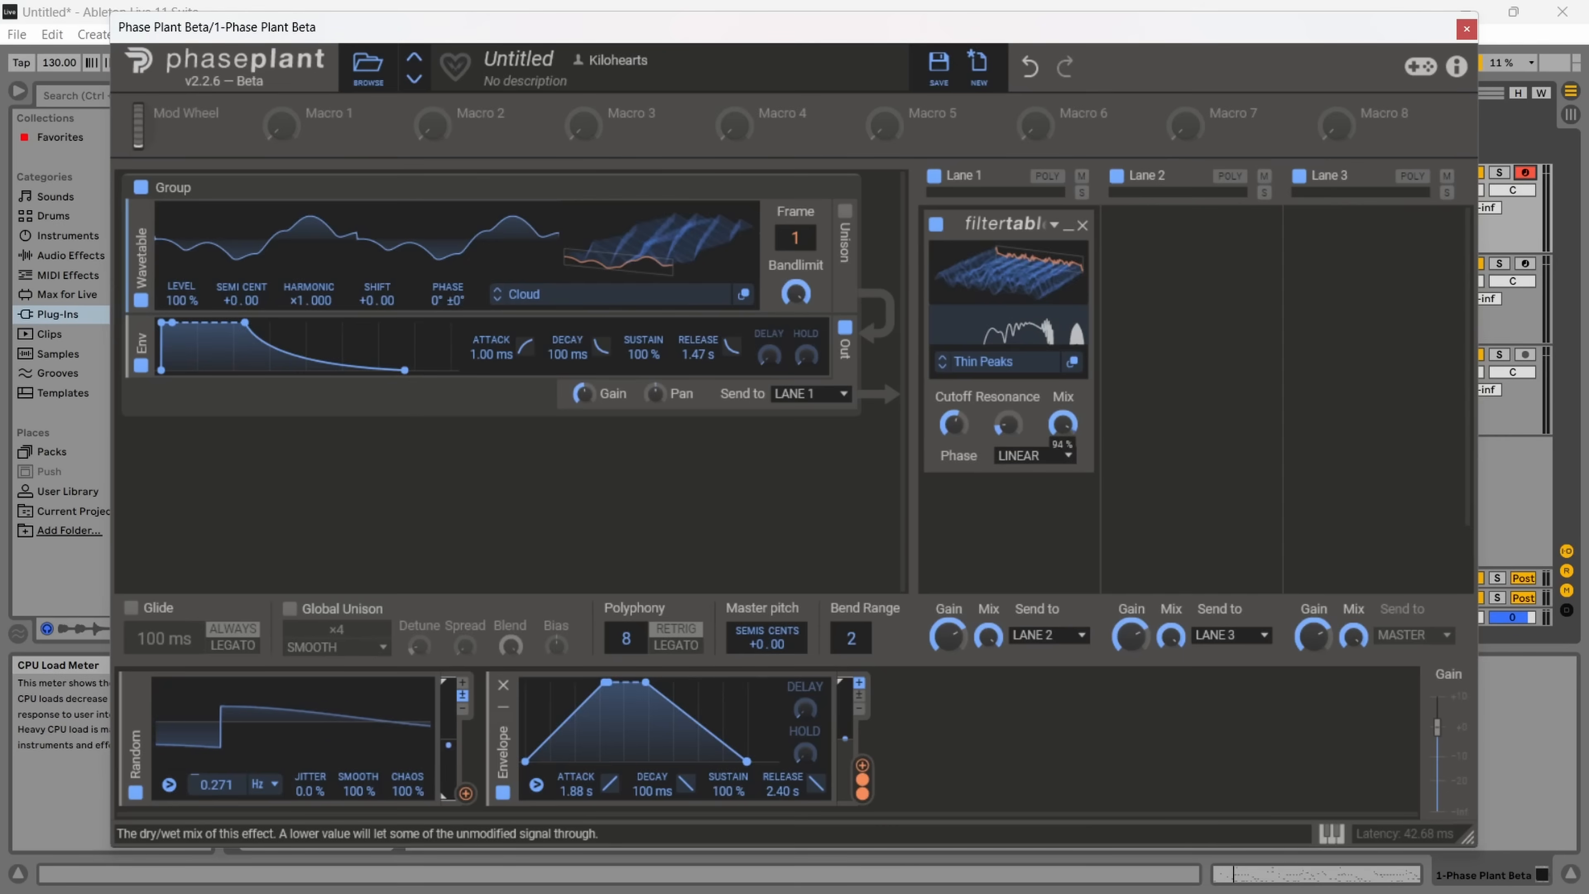
left_click(1063, 423)
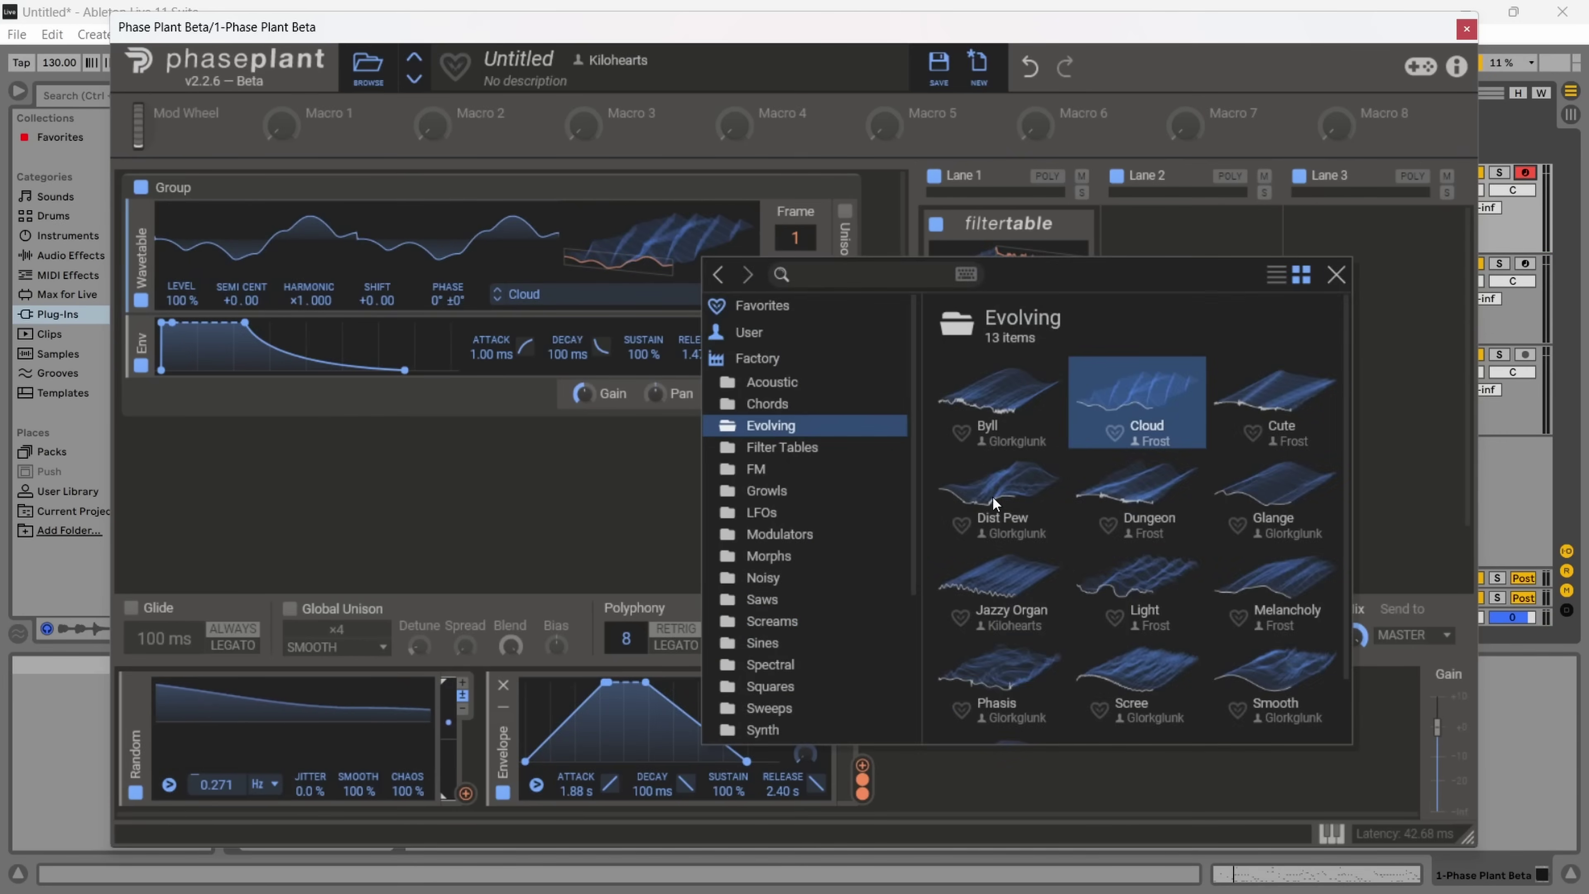
- Load the Dist Pew wavetable and show the phase modes for the Mega Squelch table
double_click(1001, 487)
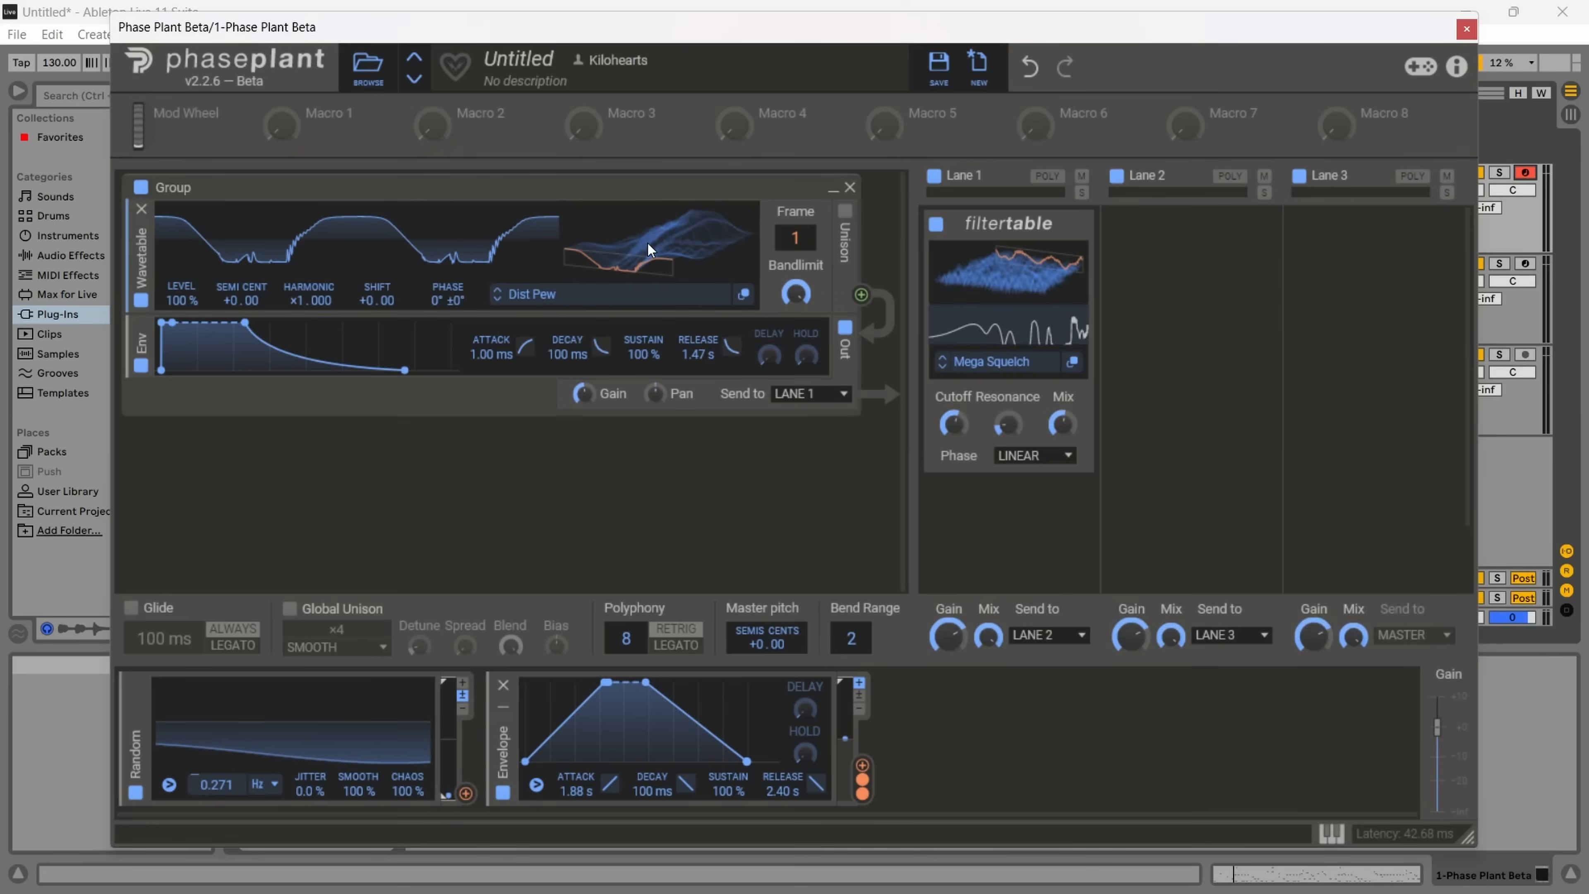
mouse_move(1020, 293)
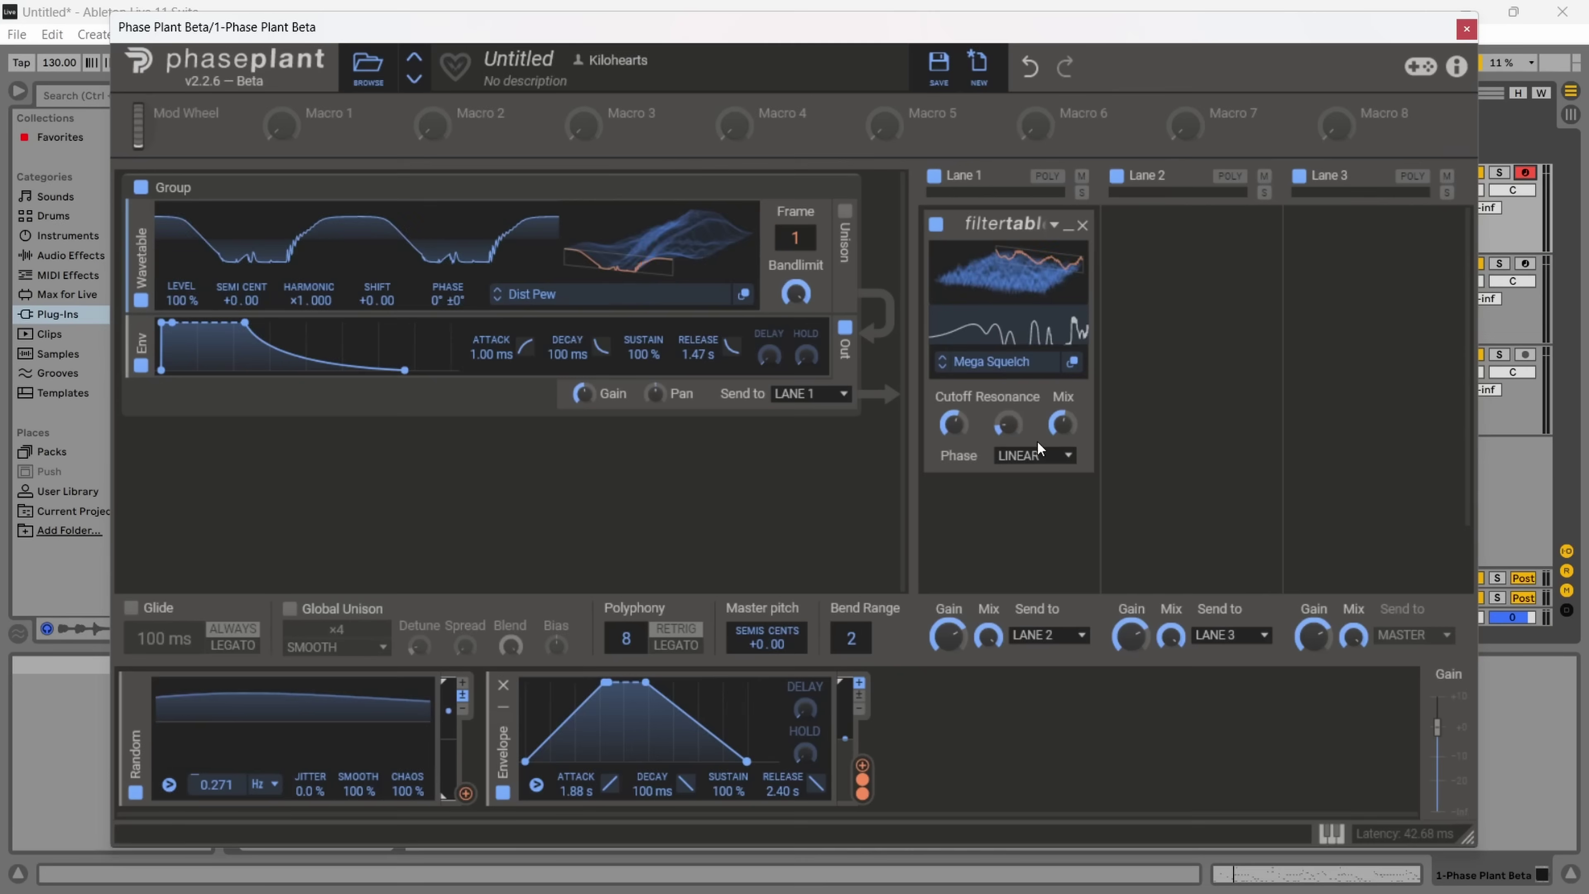
left_click(1033, 455)
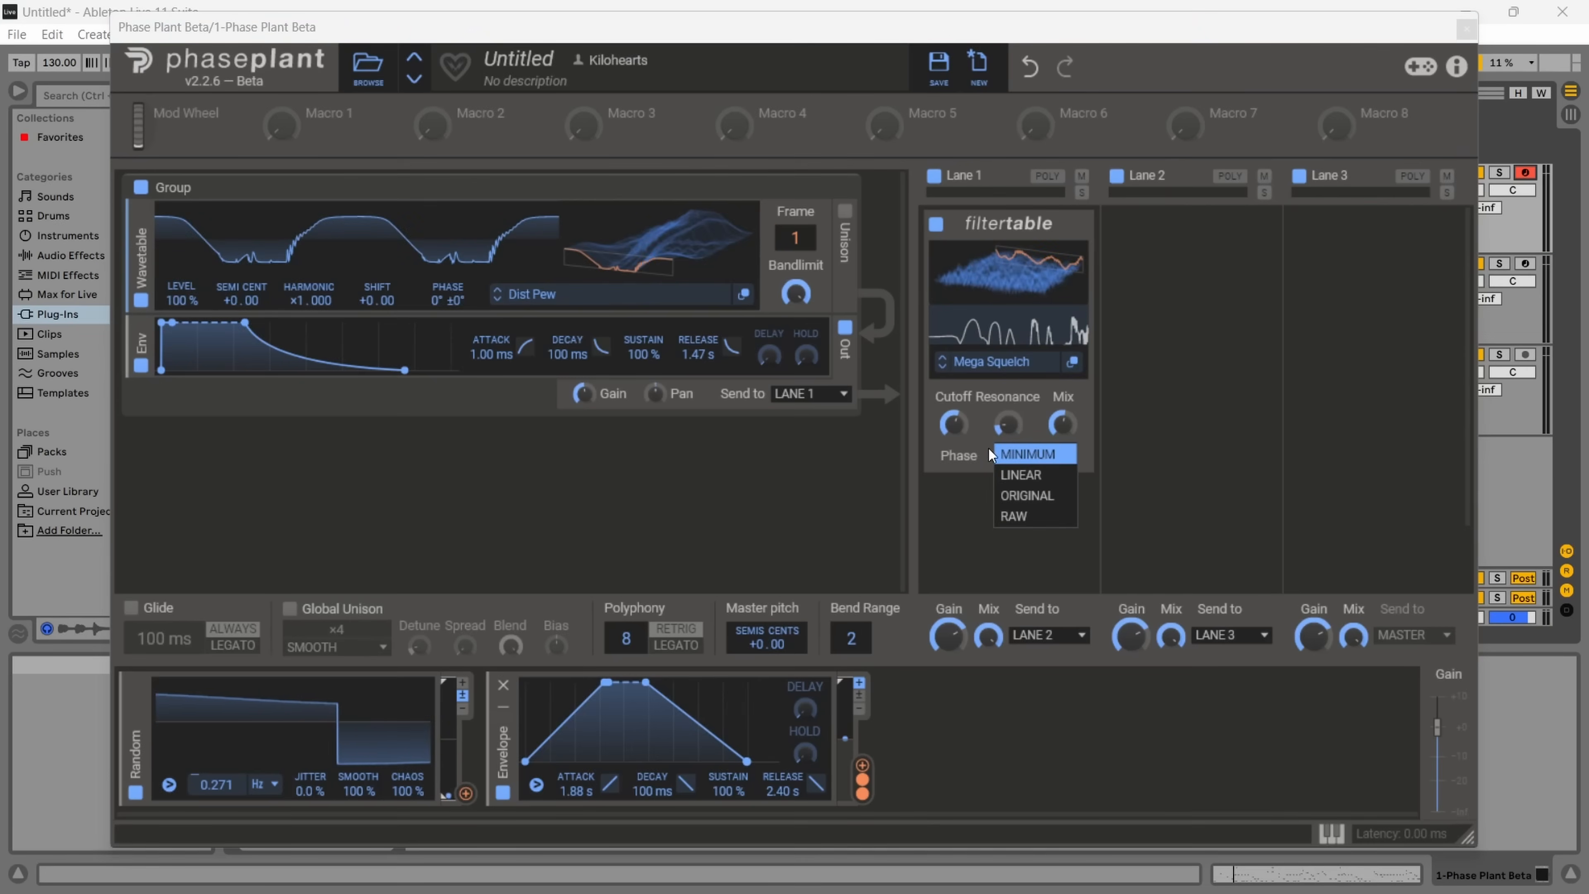
mouse_move(1033, 496)
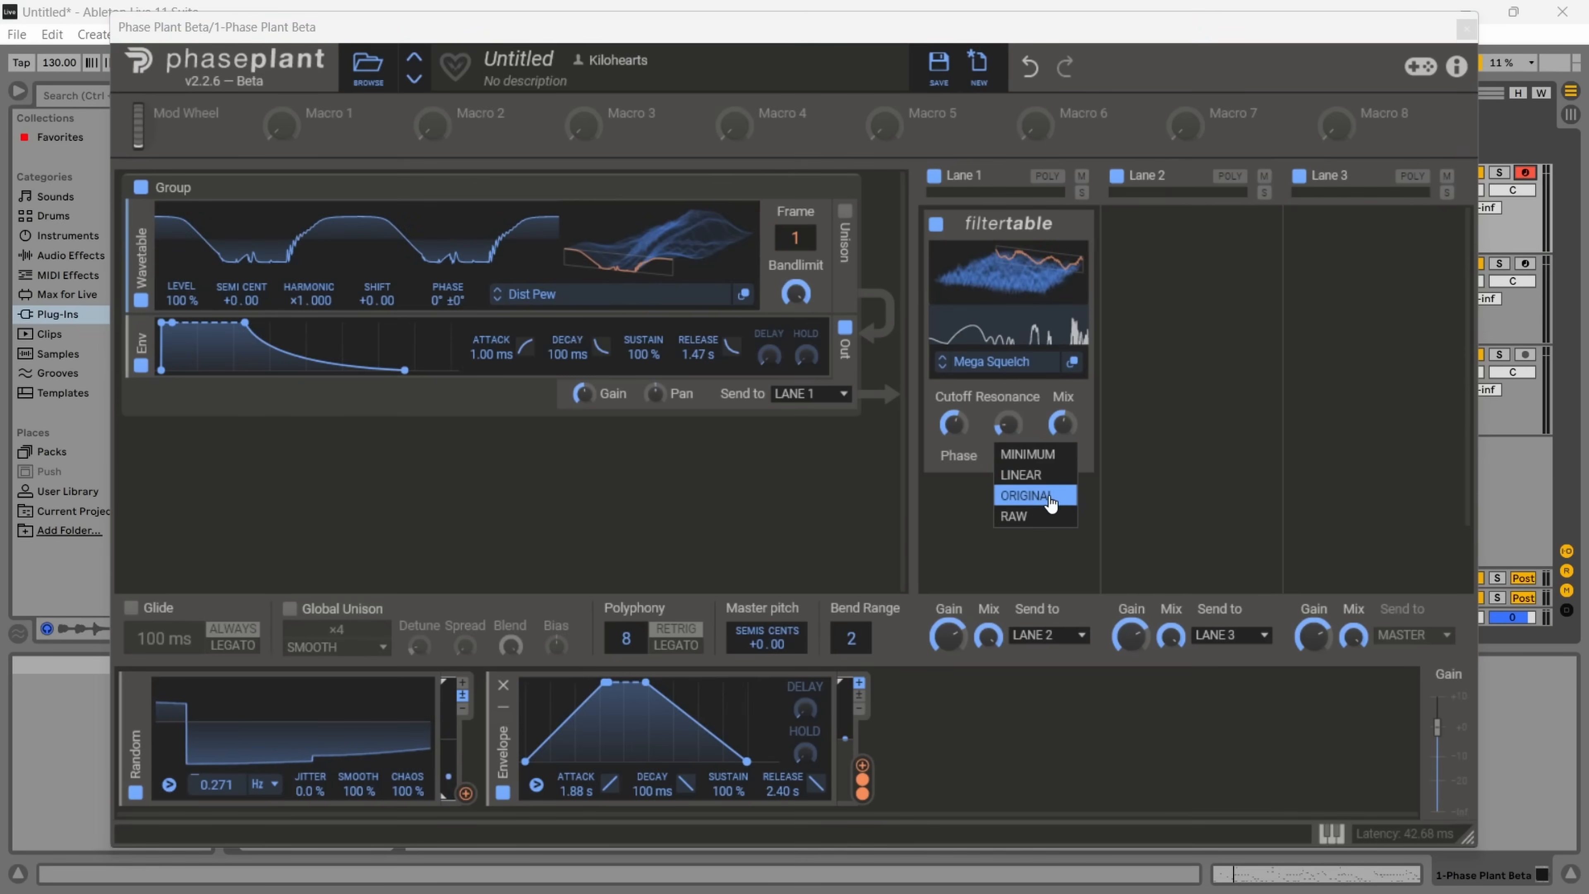
left_click(1026, 496)
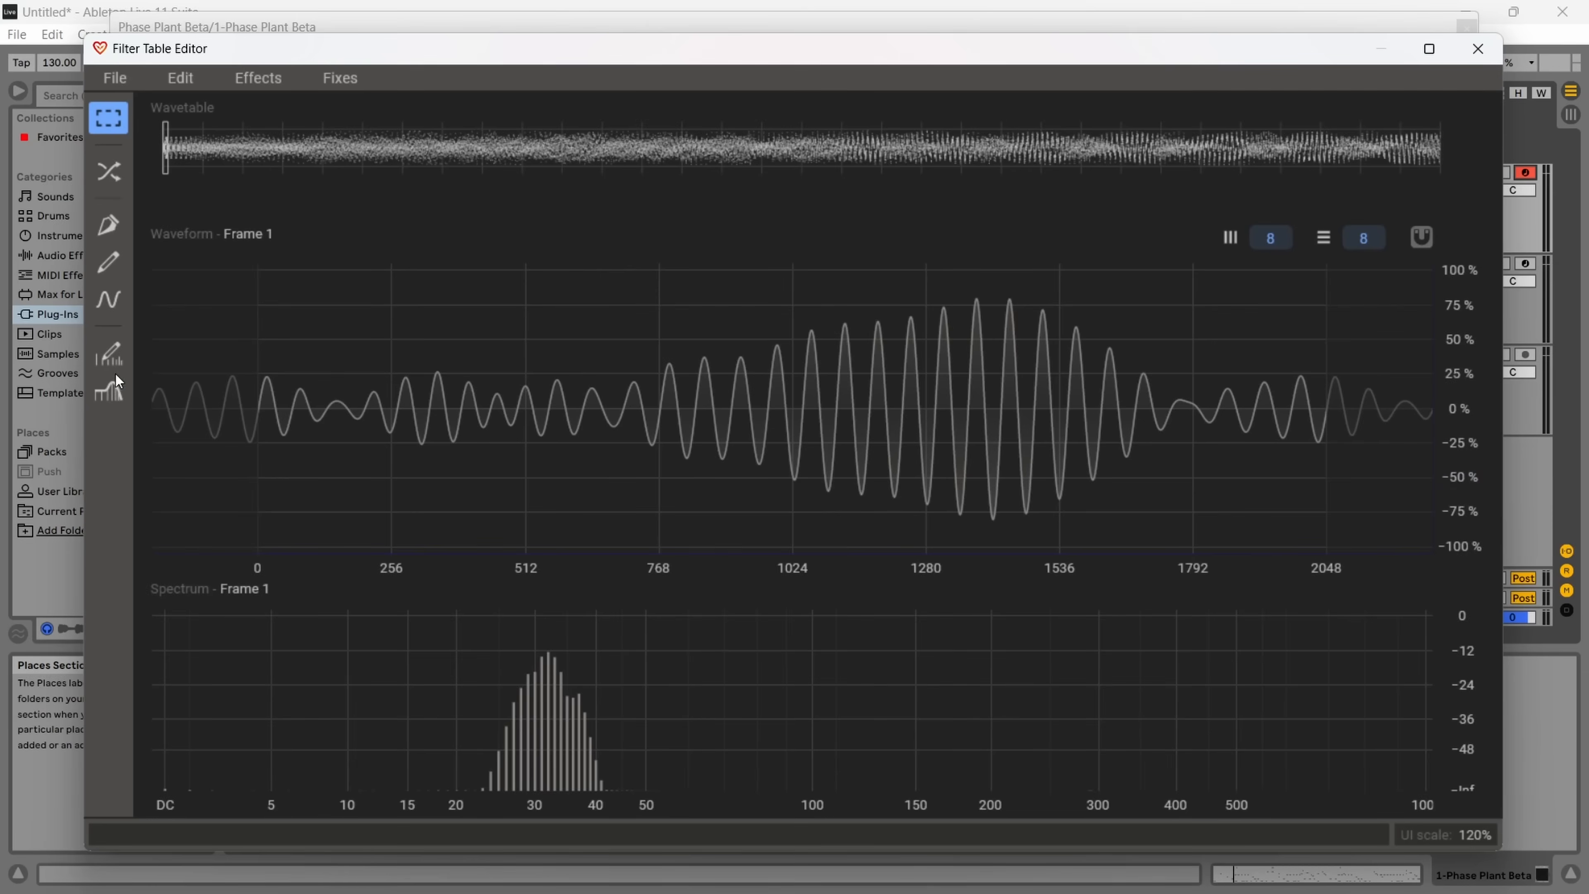
left_click(108, 391)
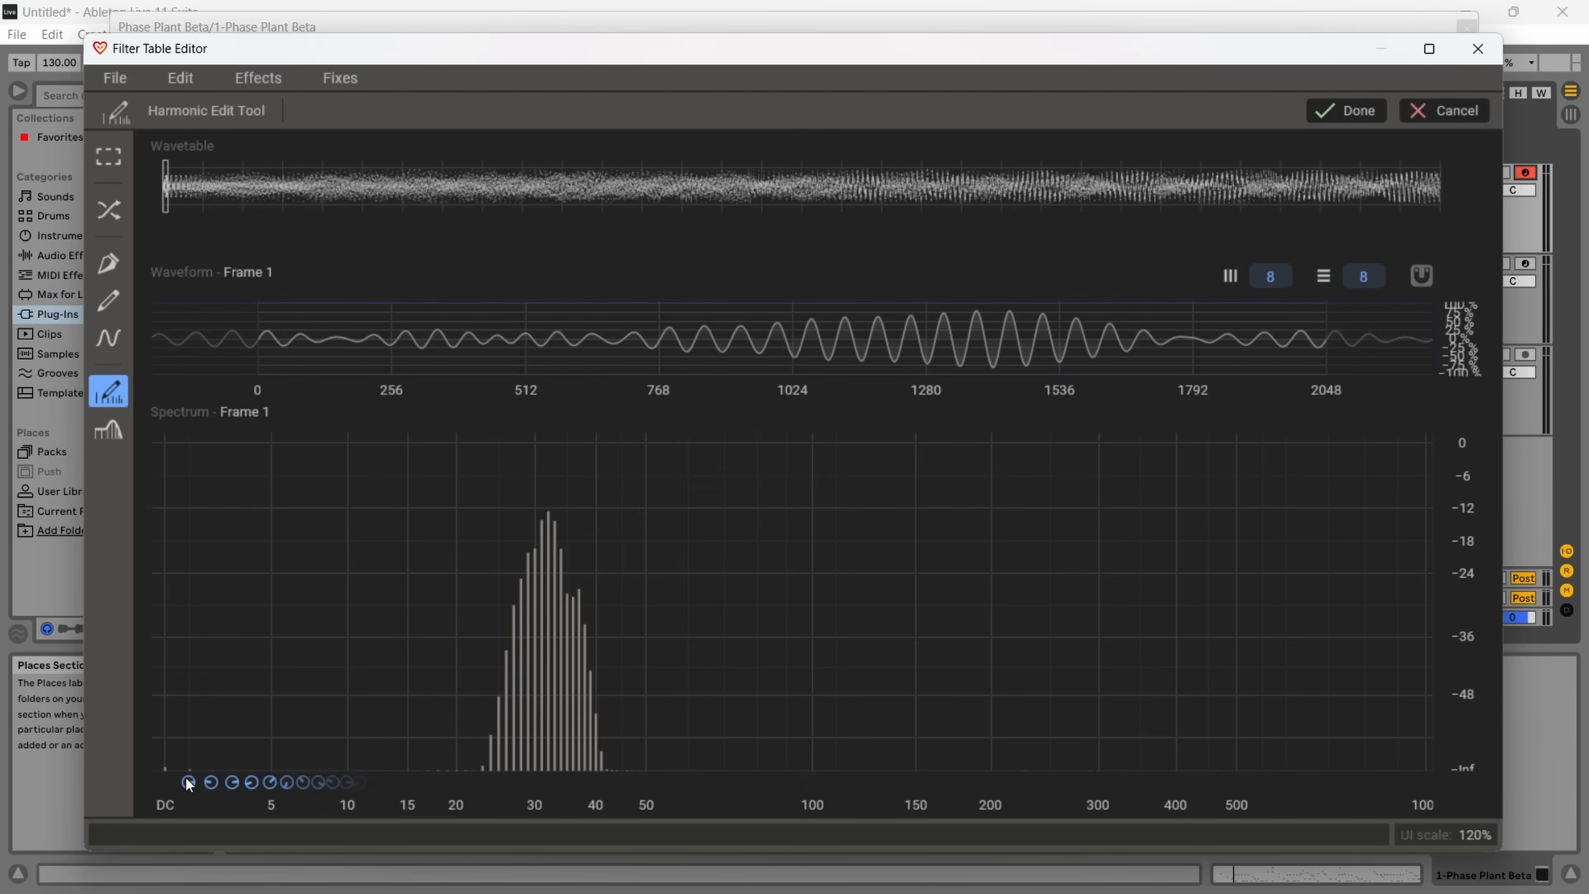
mouse_move(365, 796)
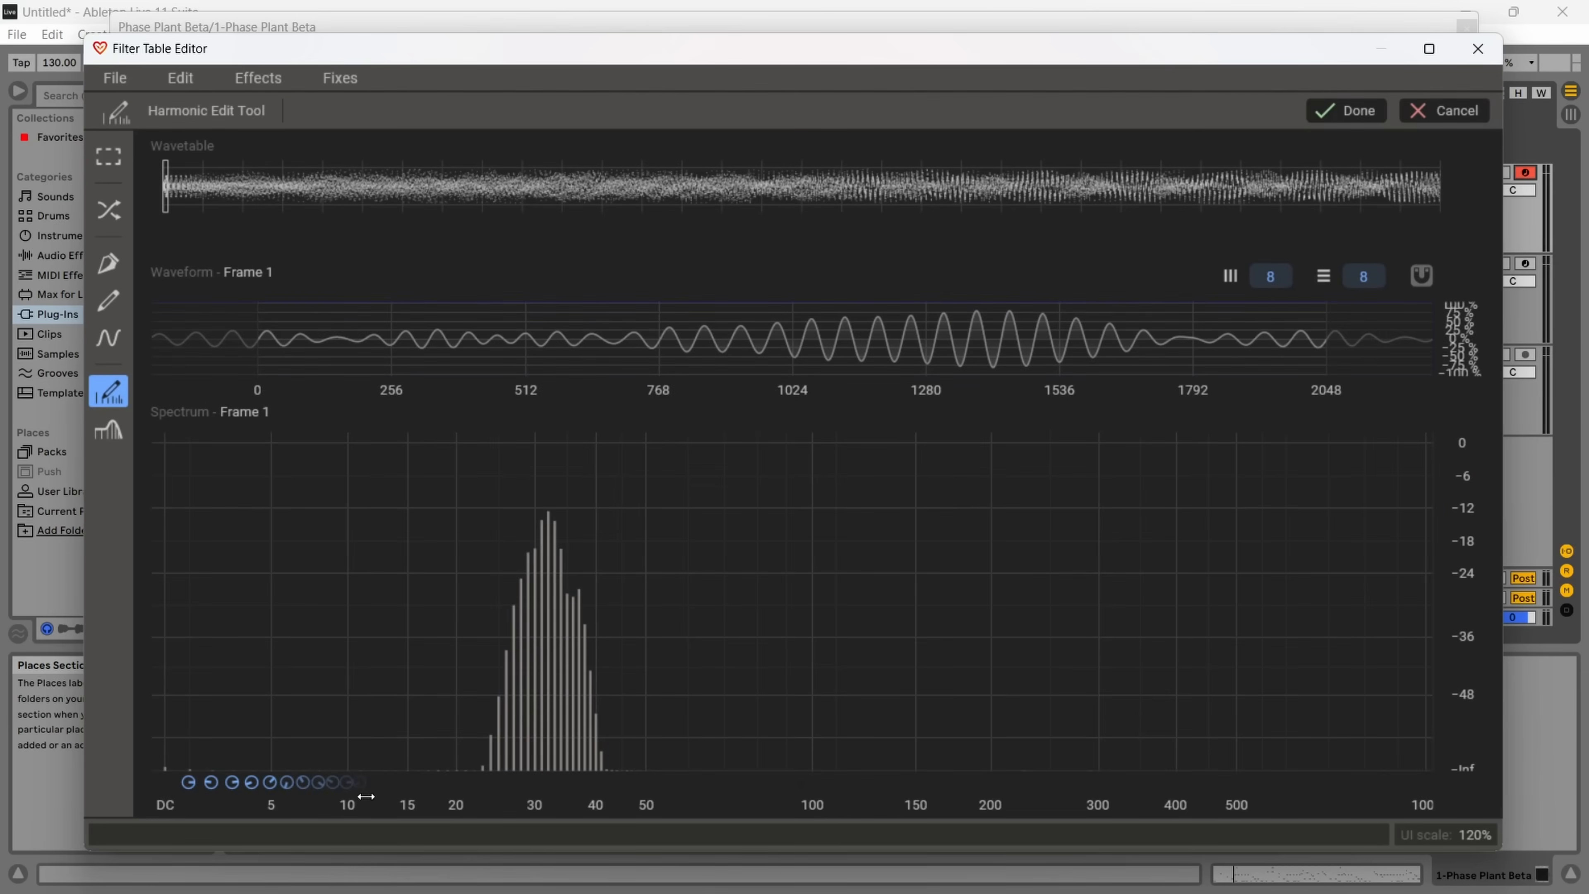
mouse_move(239, 563)
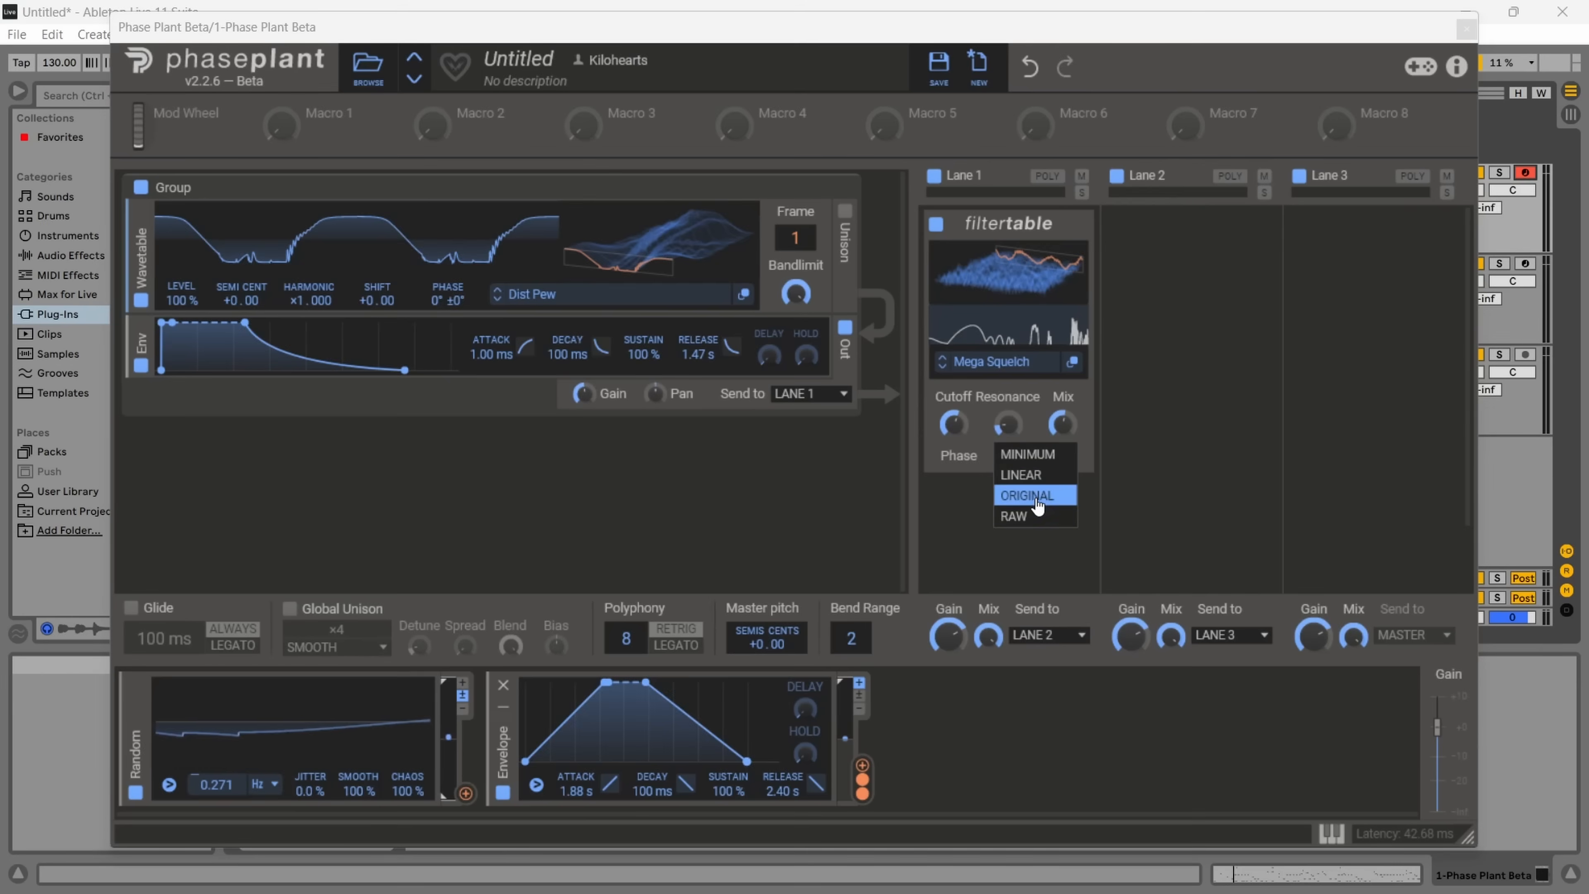
- Audition Mega Squelch in original and minimum phase, then settle on raw with a low cutoff
left_click(1025, 496)
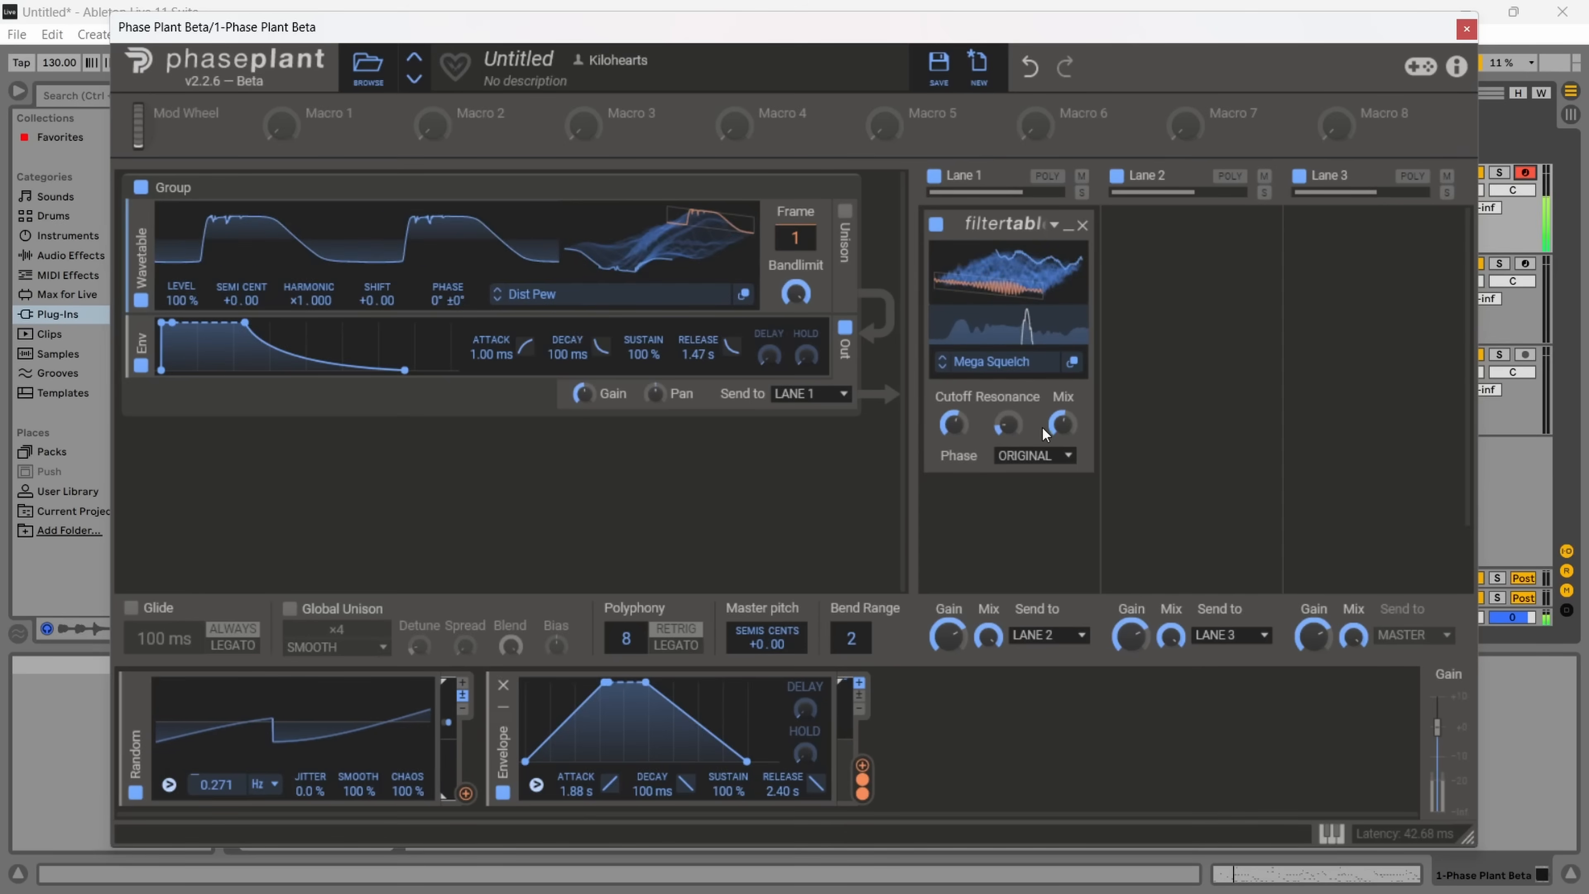
left_click(1032, 455)
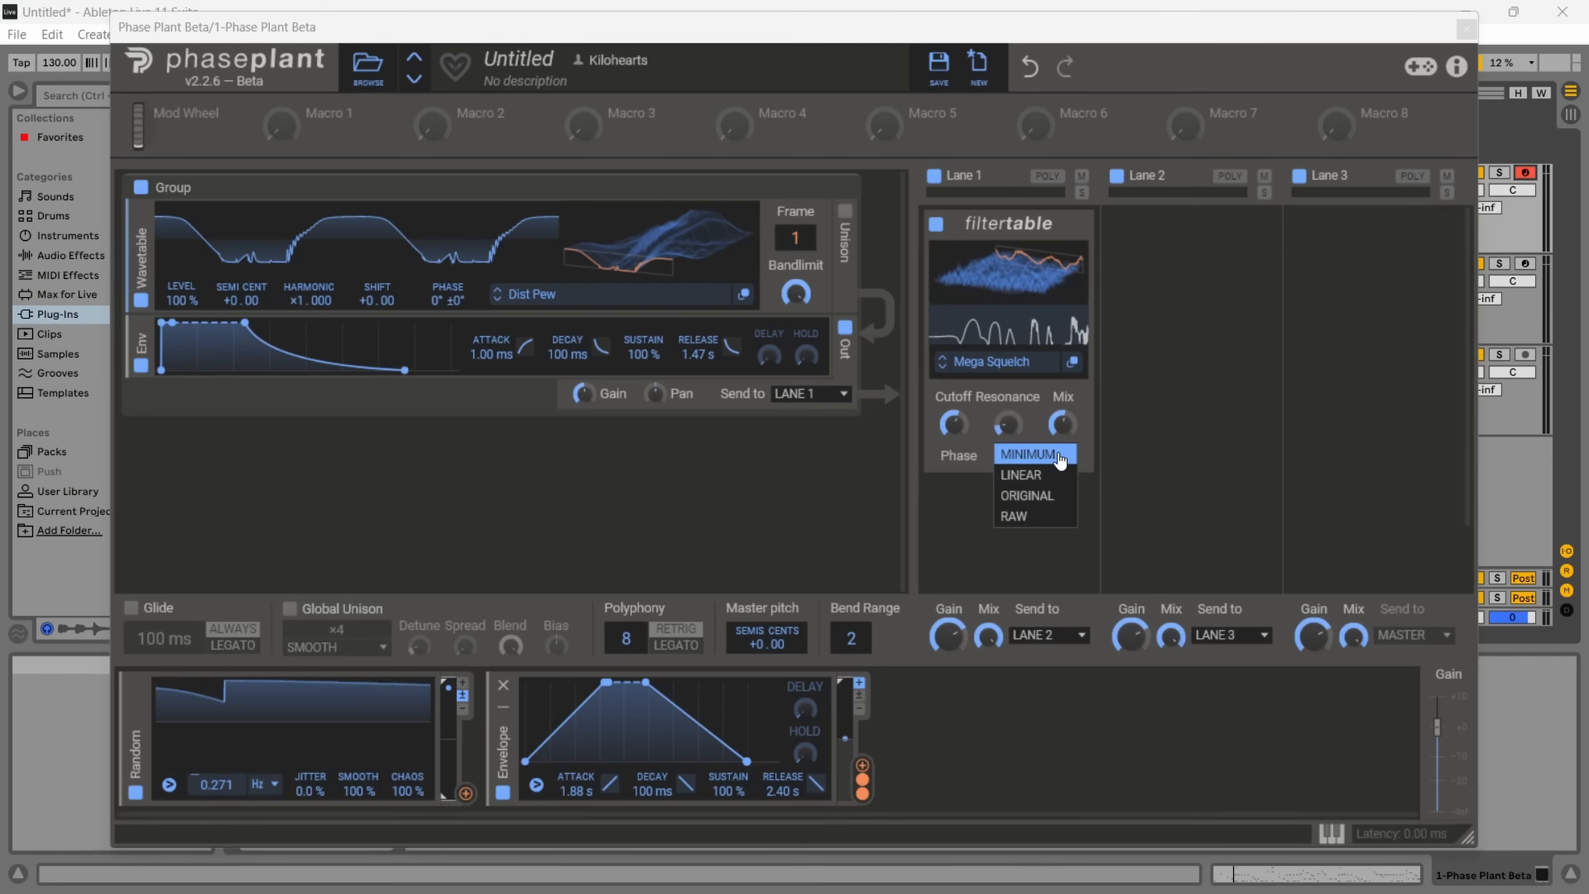
left_click(1025, 496)
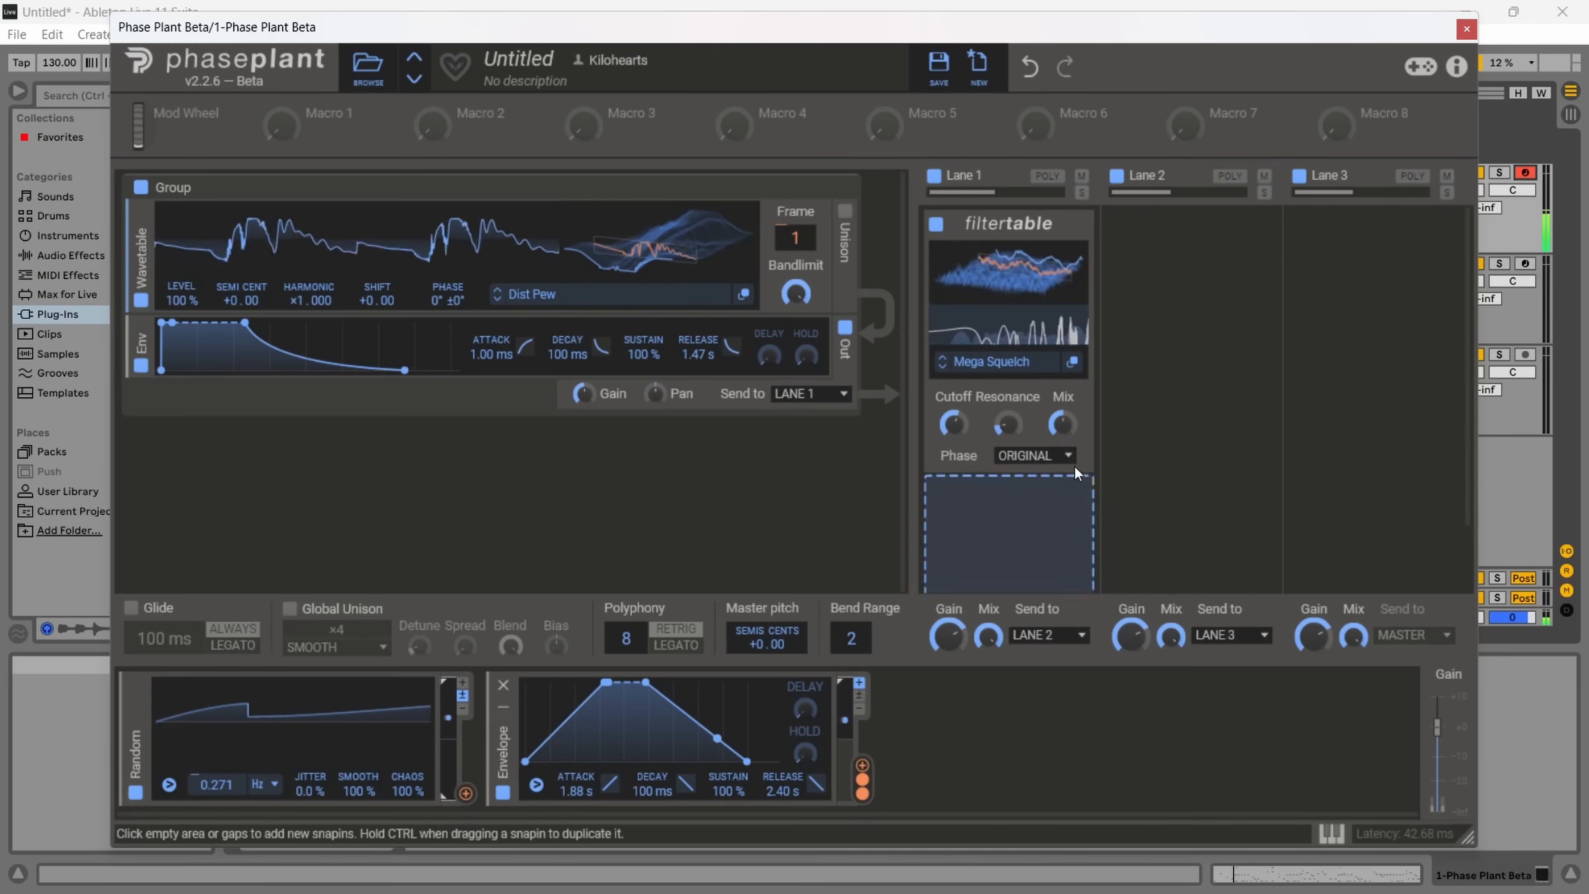
left_click(1033, 456)
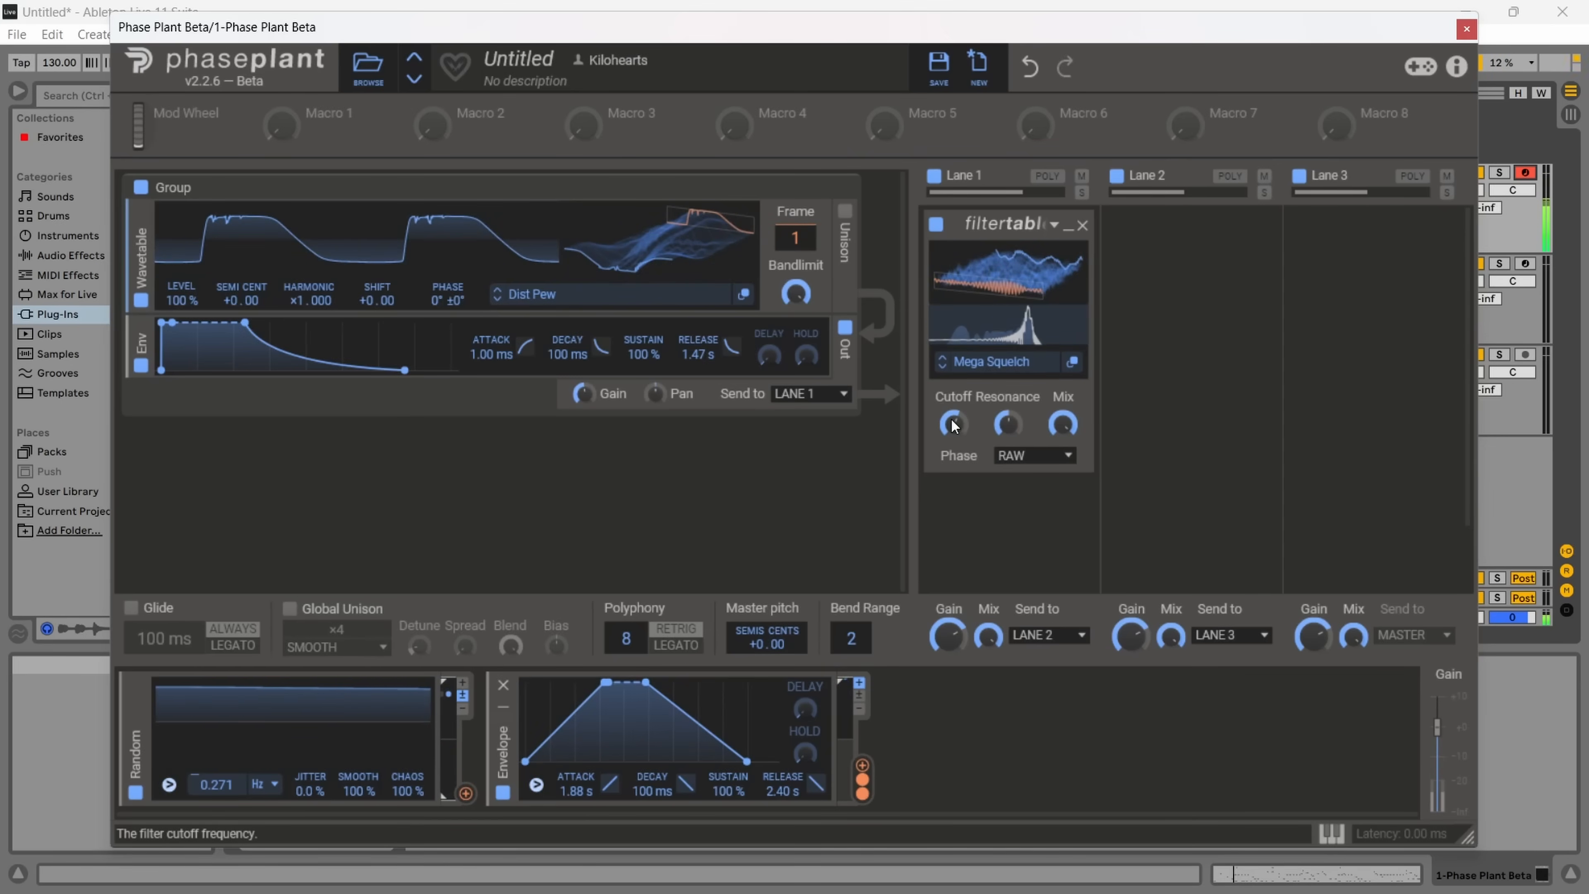
left_click(1465, 27)
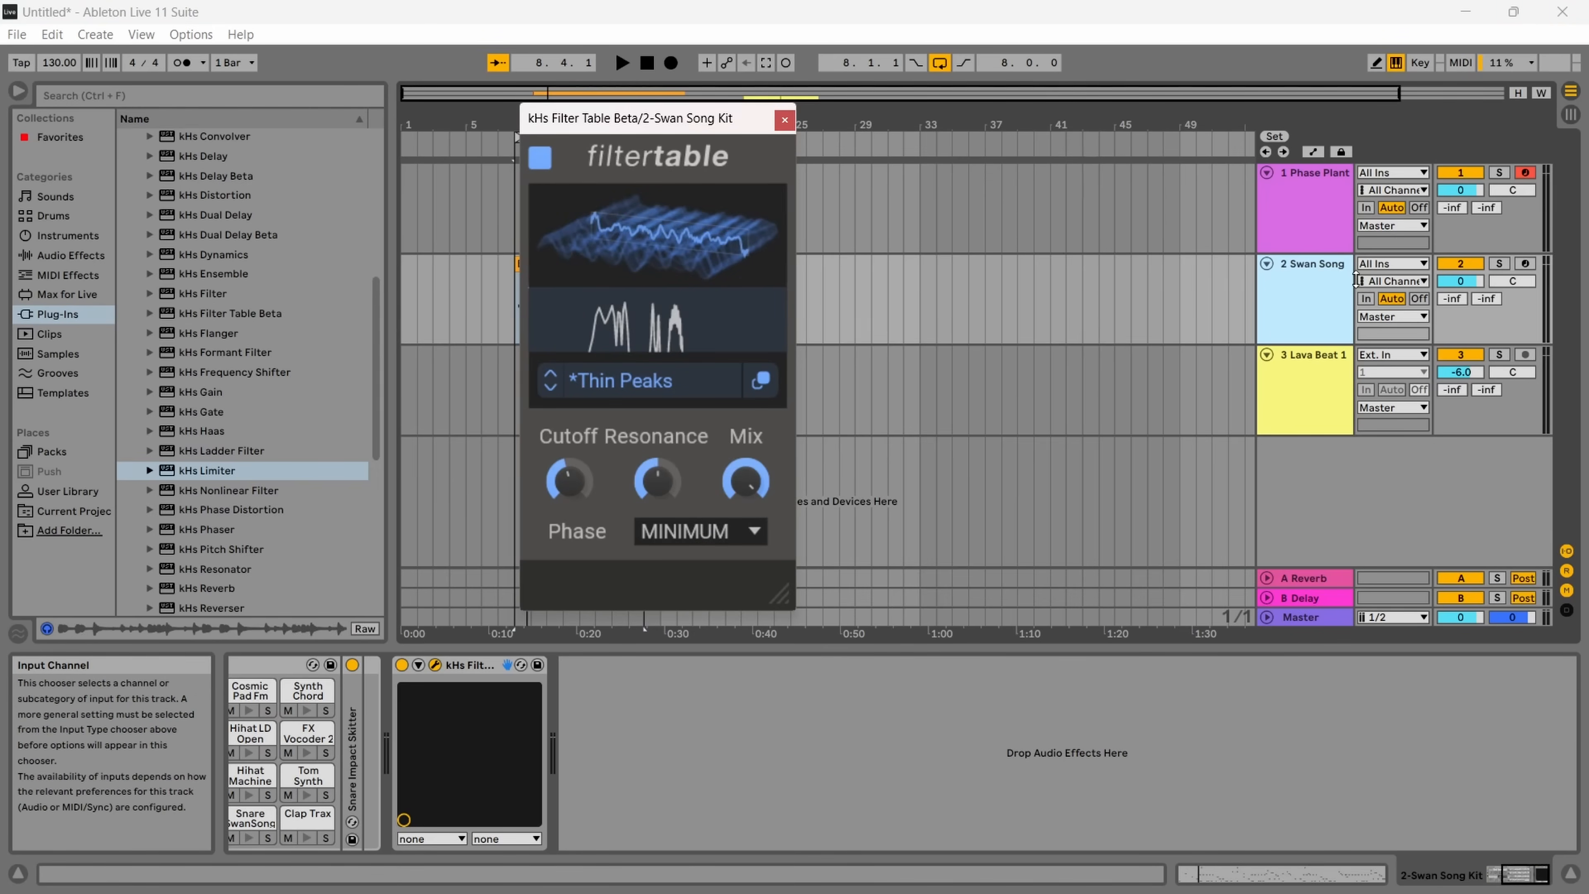
mouse_move(1297, 301)
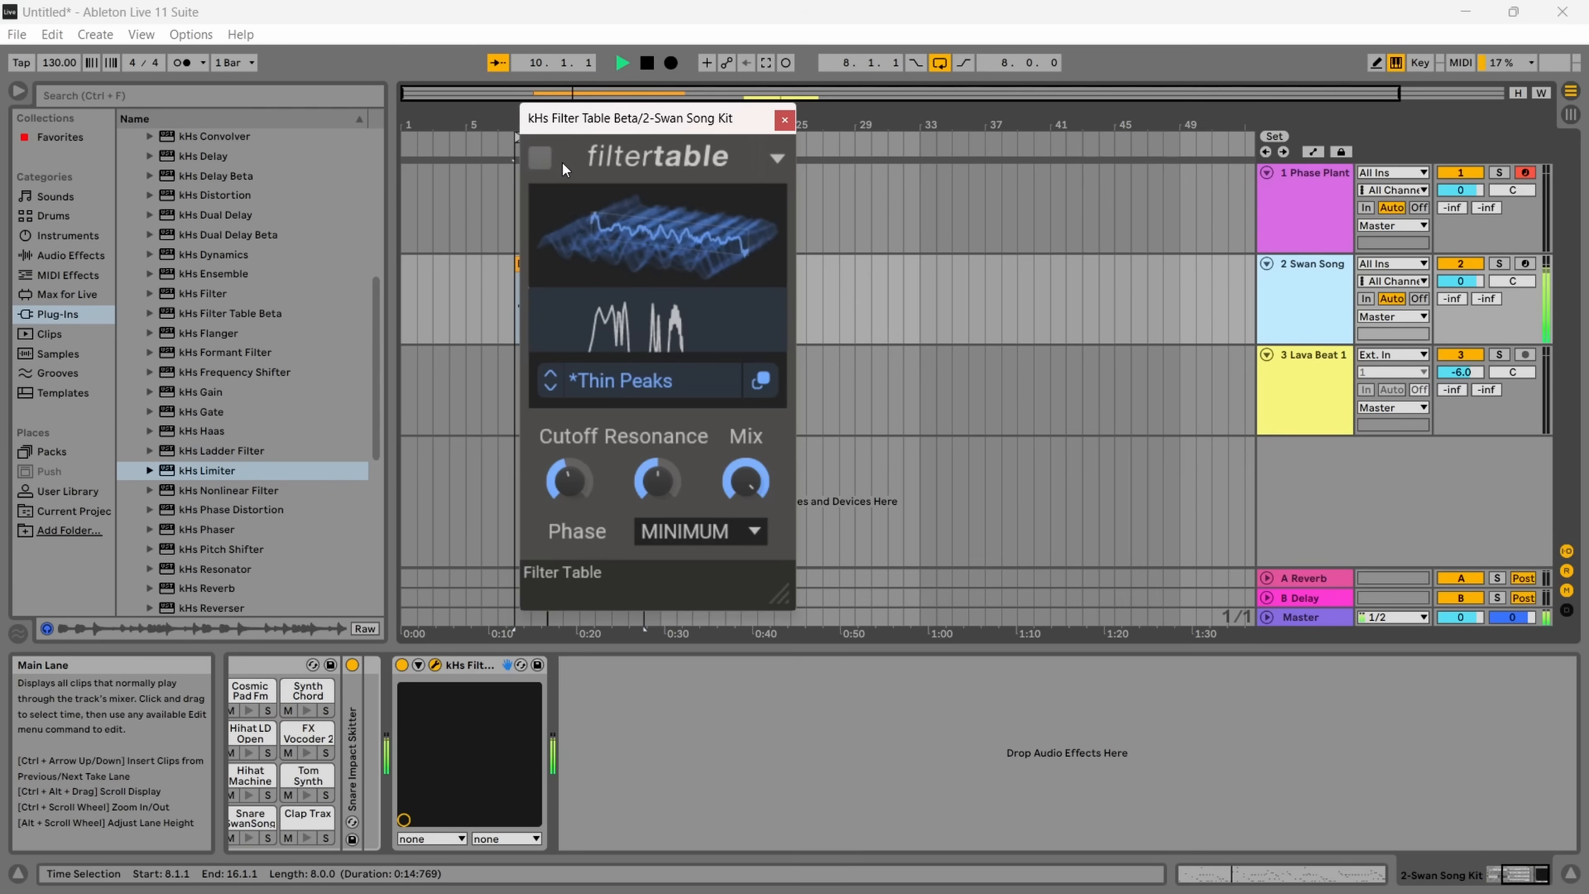
- Re-enable the standalone Filter Table on the drums and set Thin Peaks to linear phase
left_click(539, 158)
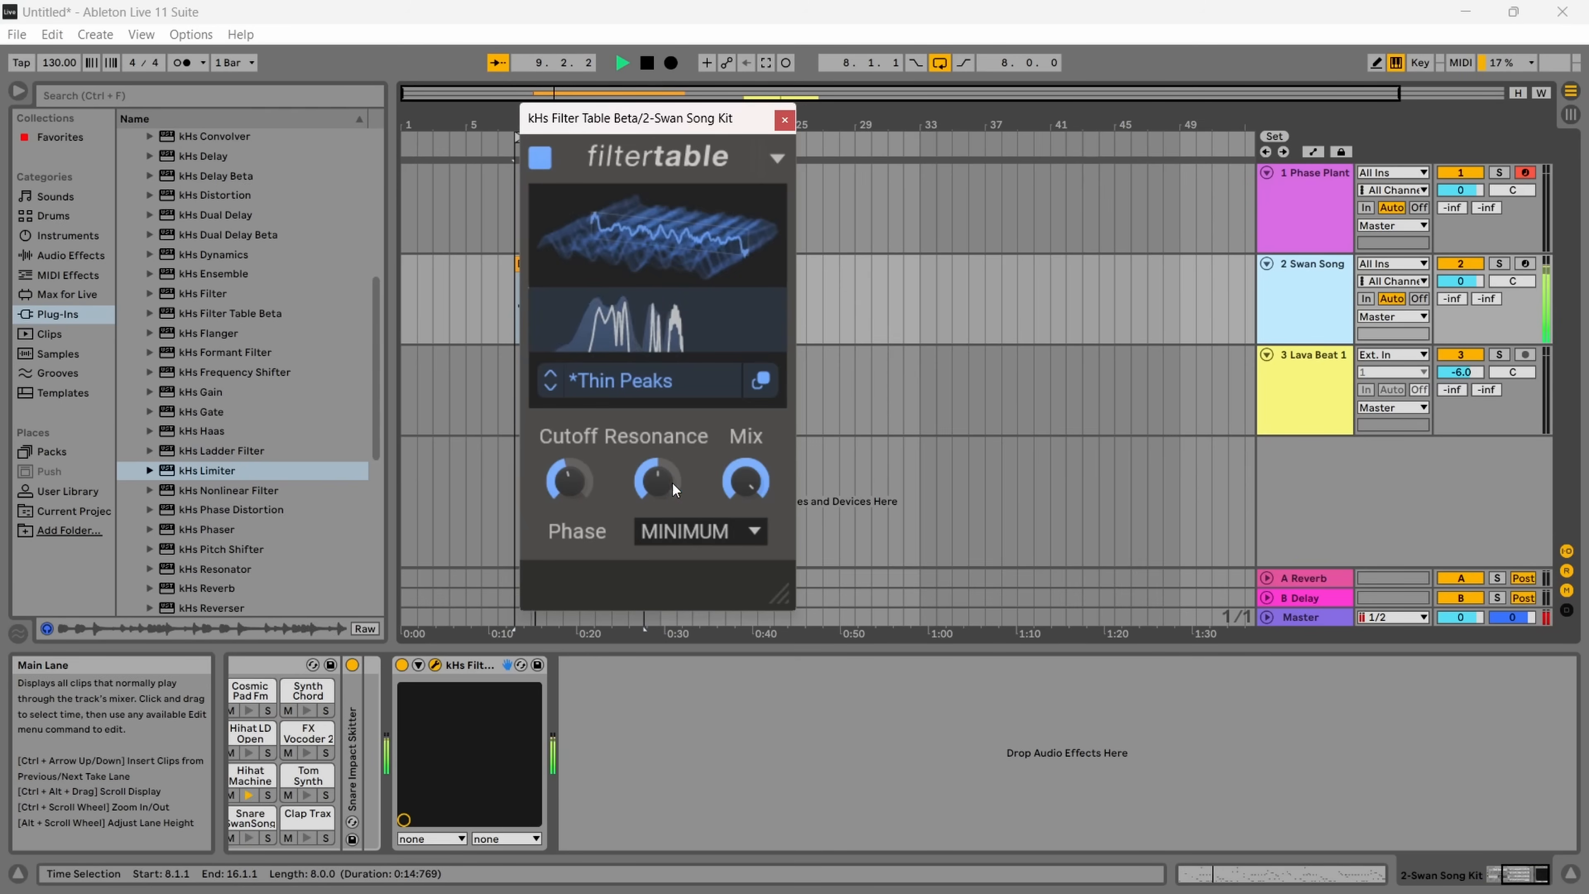
left_click(700, 532)
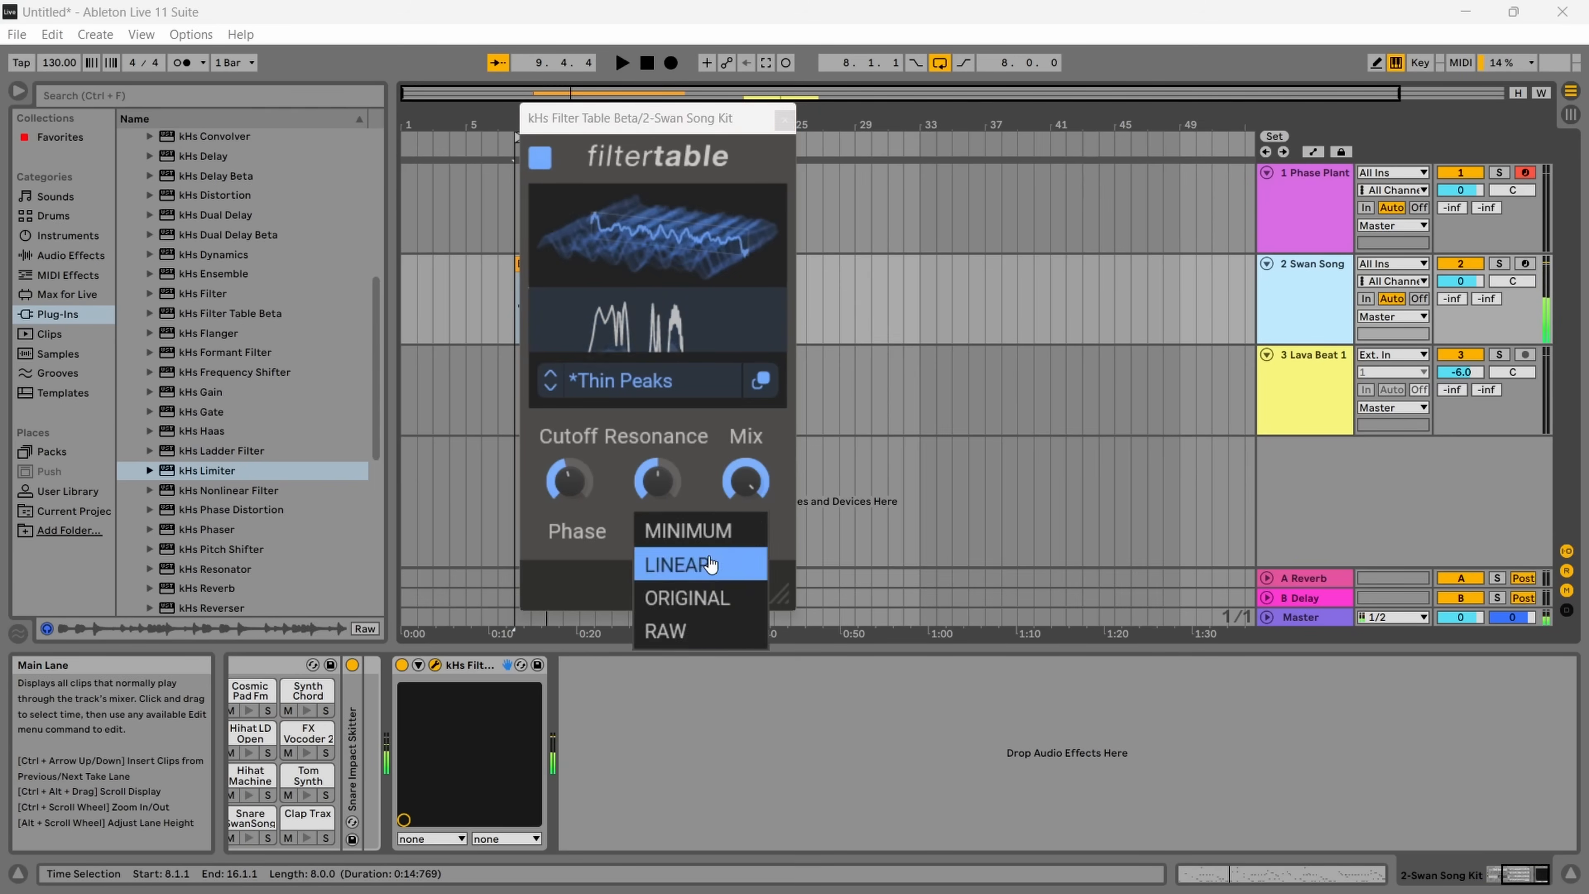
left_click(681, 564)
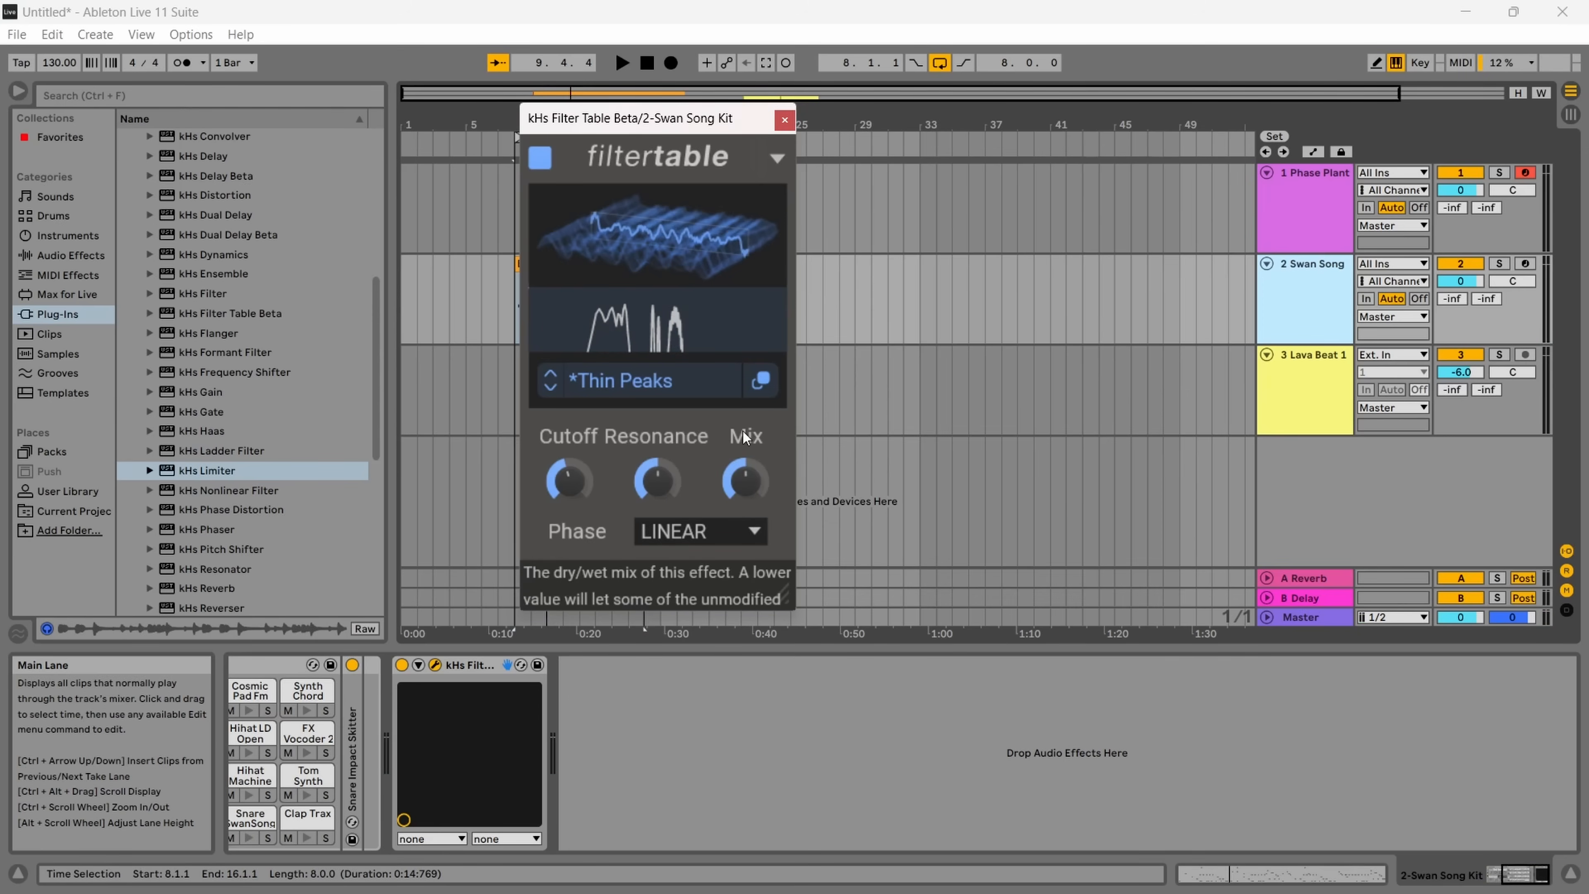
mouse_move(567, 477)
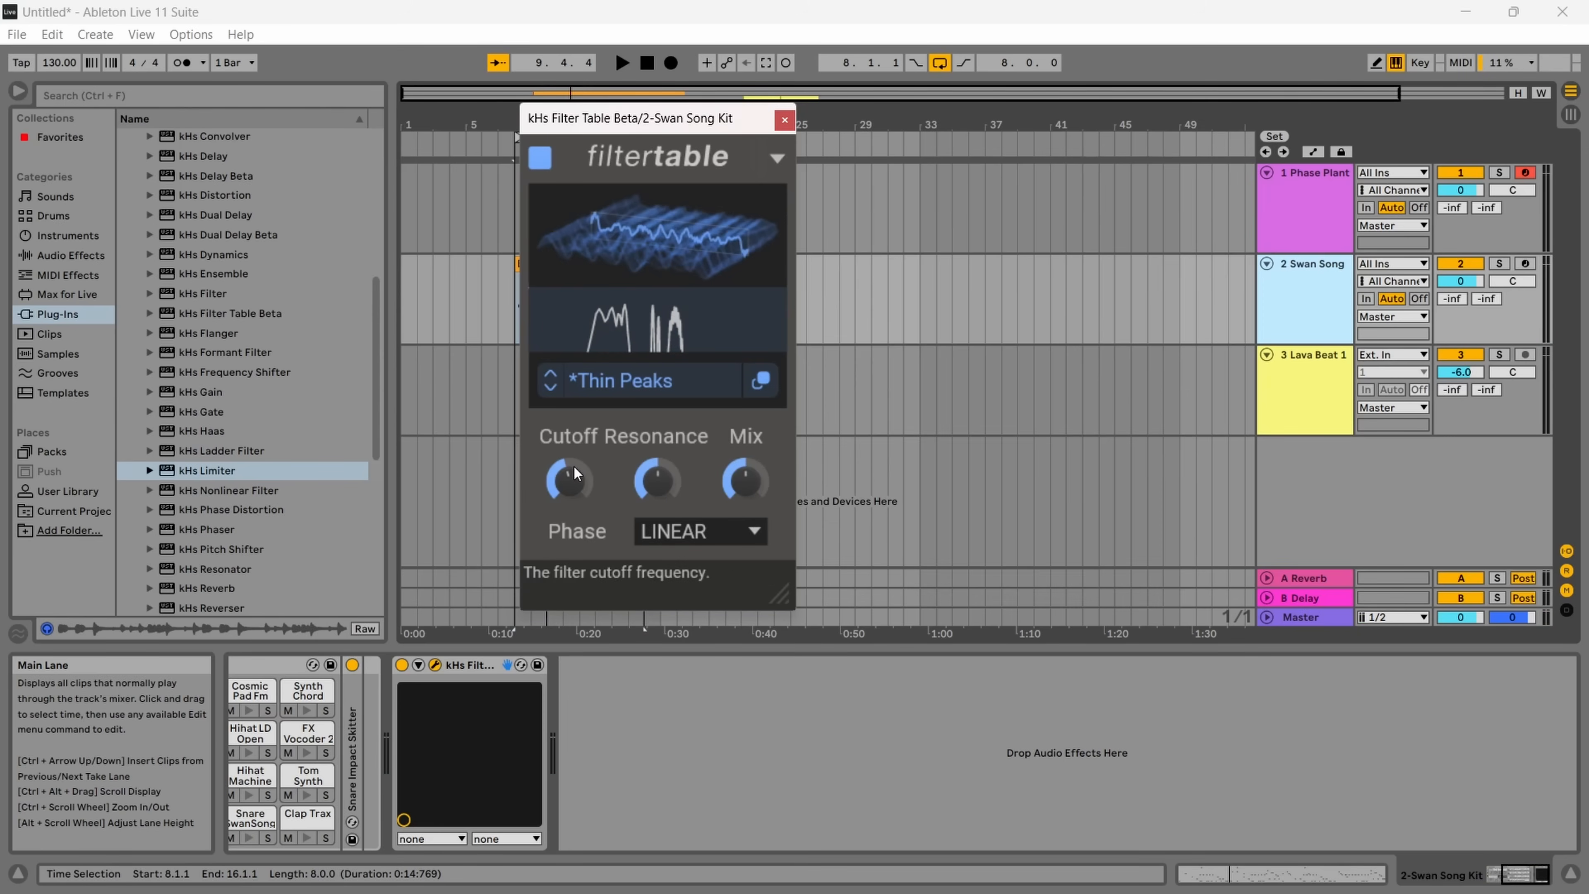